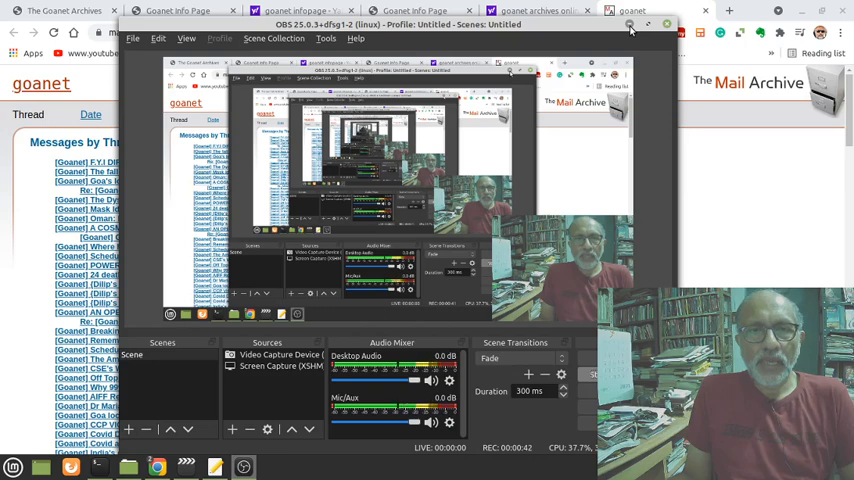
Step: Minimise the OBS Studio window to reveal the Goanet thread list in Chrome
left_click(666, 23)
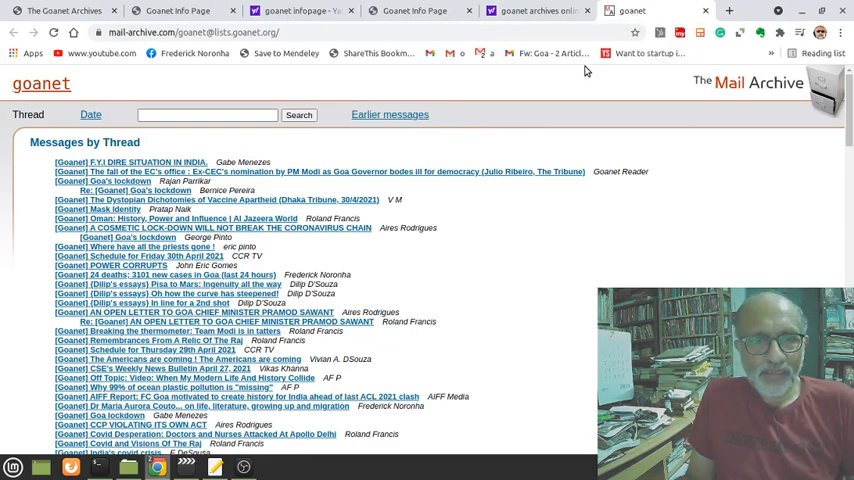
Step: Switch to the Goanet Info Page tab, scroll through it, then move to the other info tab
left_click(414, 11)
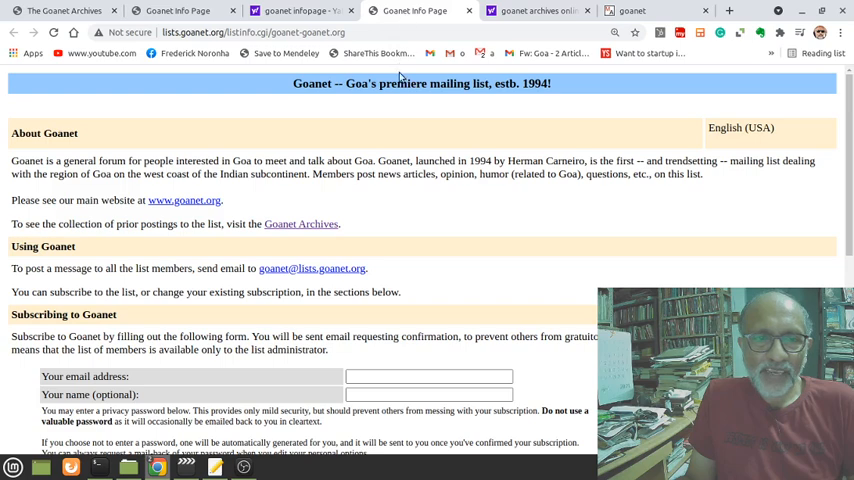
mouse_move(413, 130)
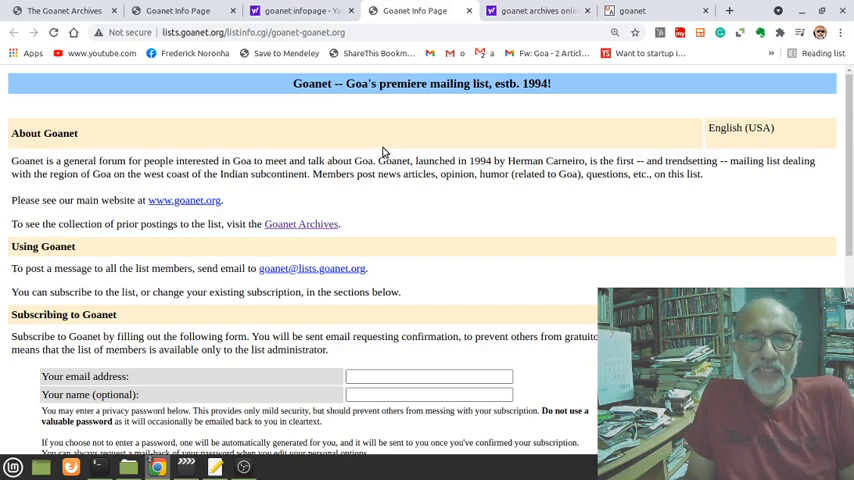
mouse_move(378, 150)
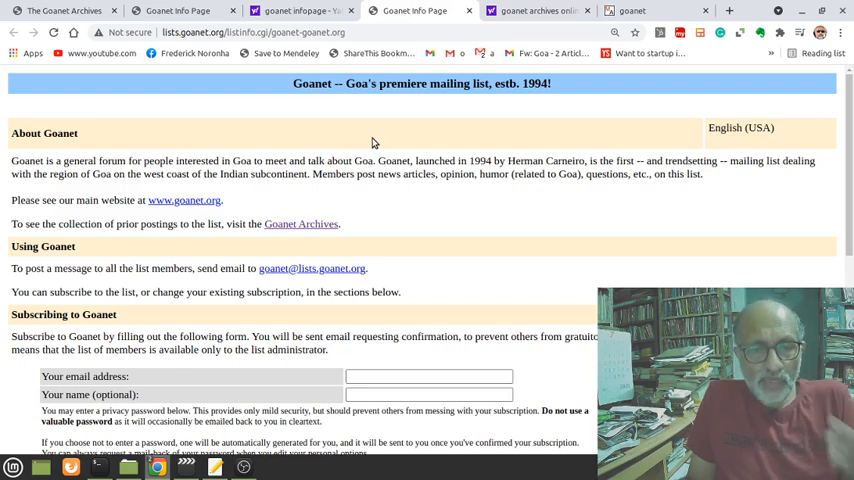
mouse_move(360, 154)
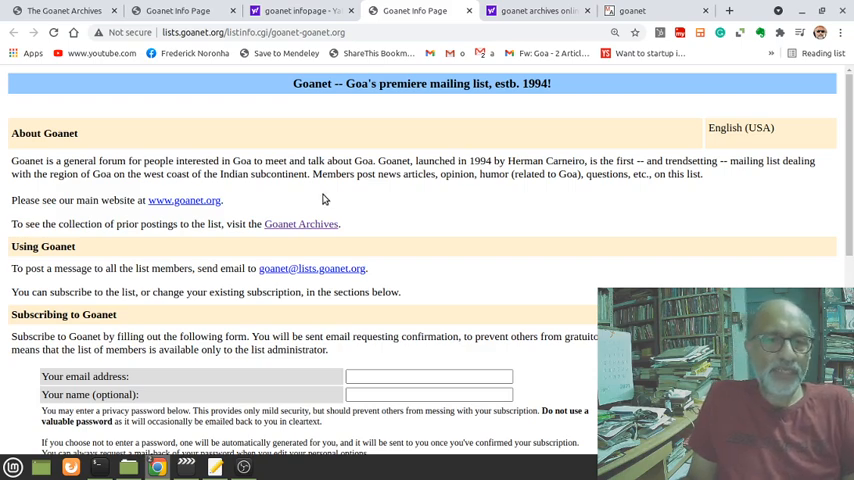
mouse_move(316, 205)
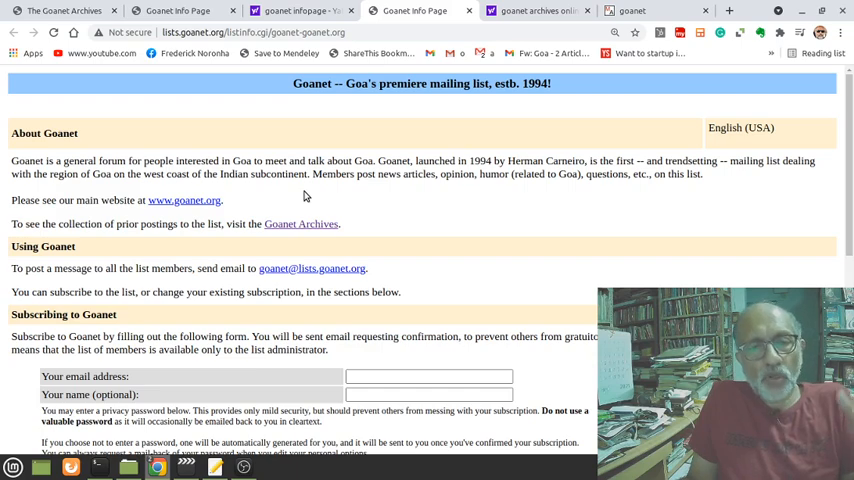
mouse_move(300, 195)
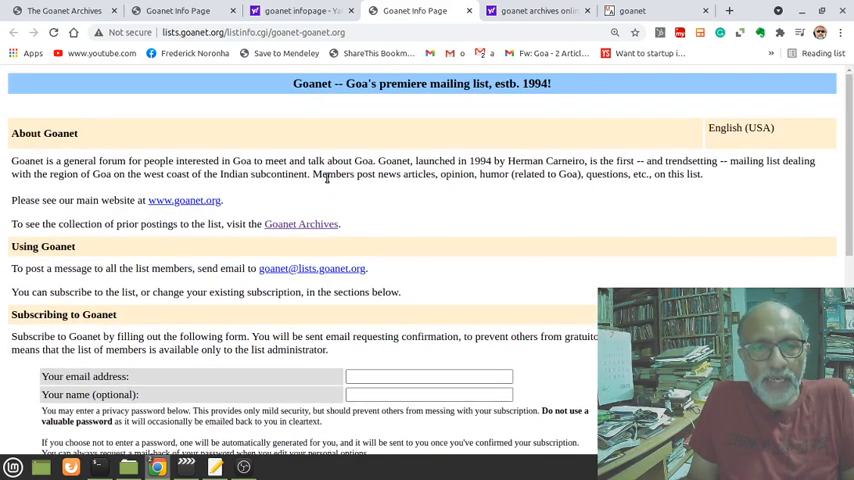
scroll("down", 3)
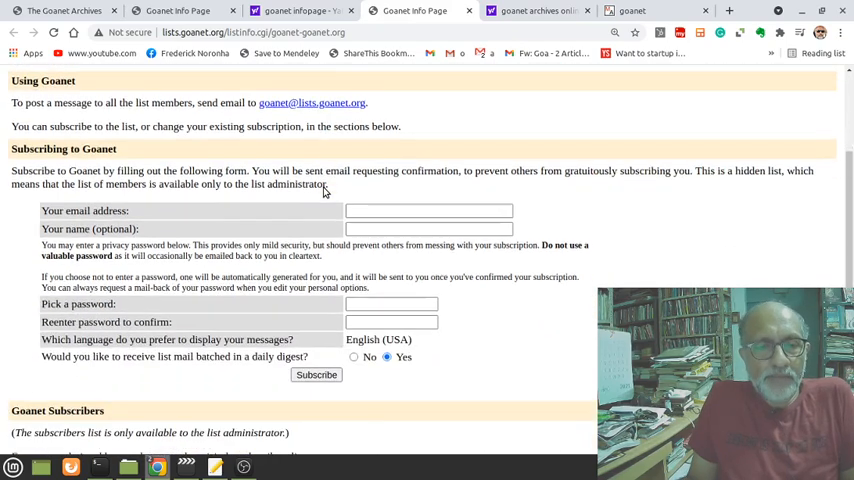
scroll("down", 3)
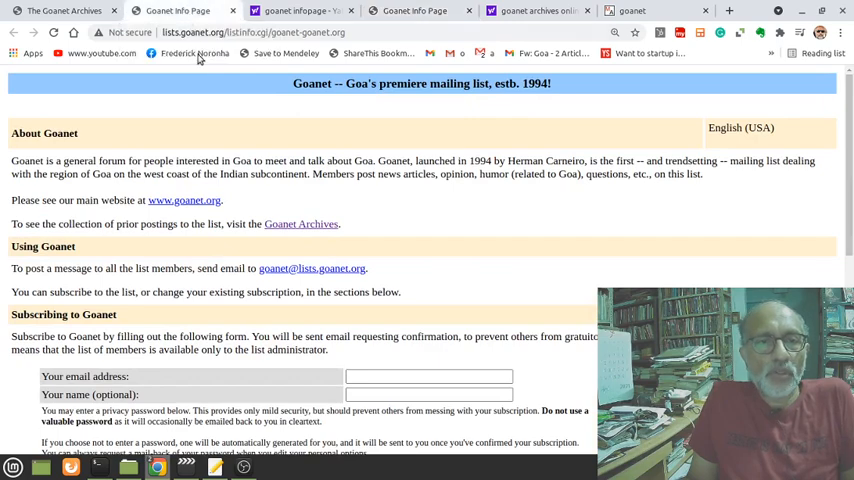
left_click(303, 14)
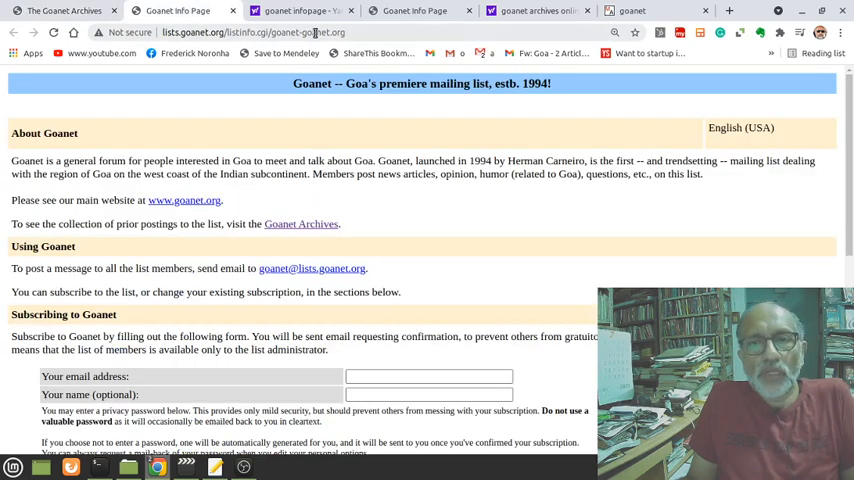
Step: Load goanet.org in a new tab and scroll down its homepage
left_click(729, 10)
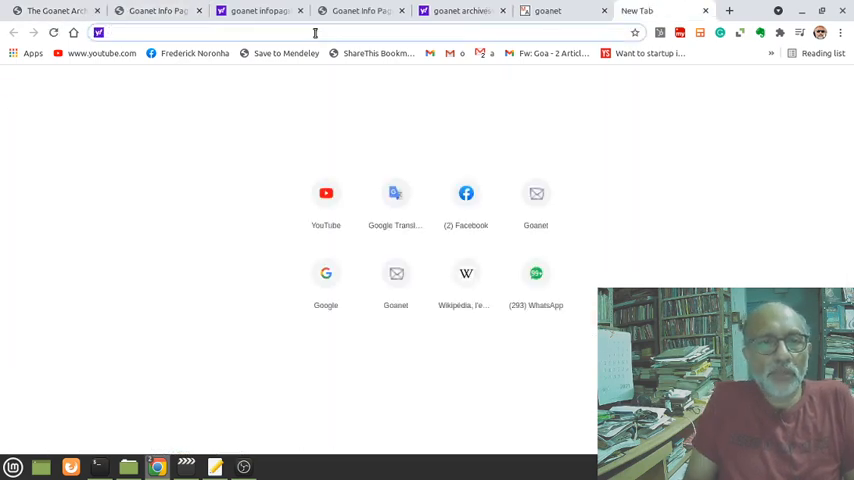
type("goanet.org")
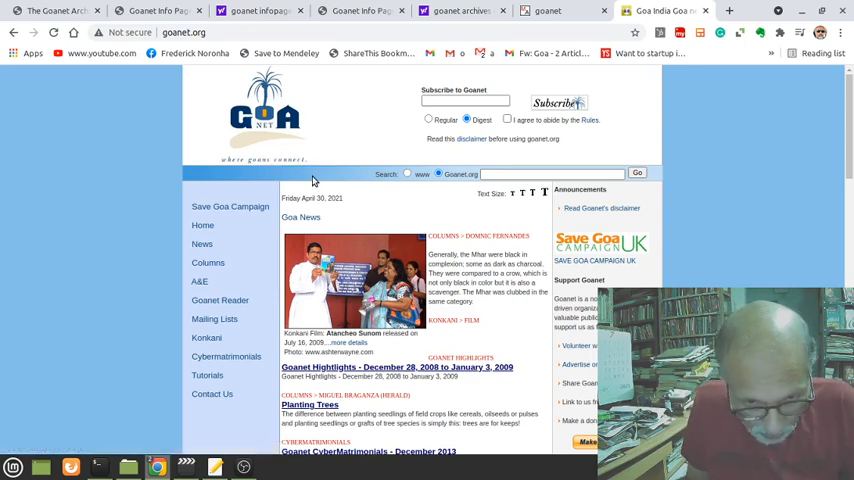
scroll("down", 3)
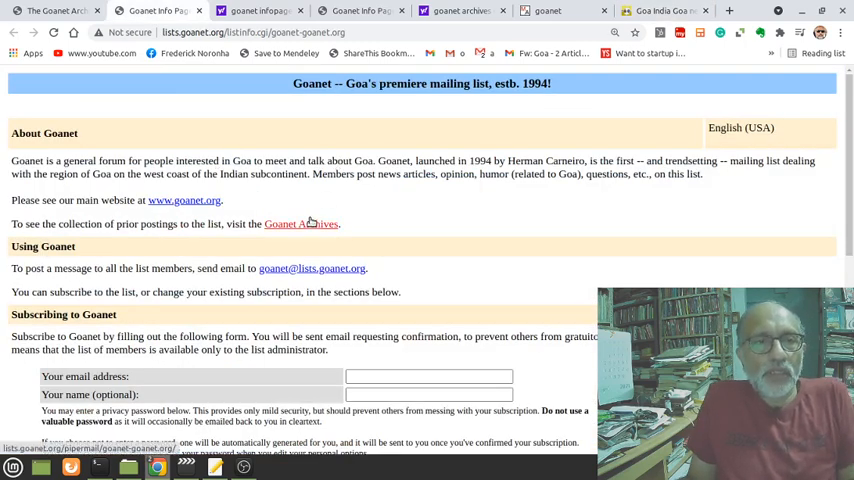
mouse_move(304, 120)
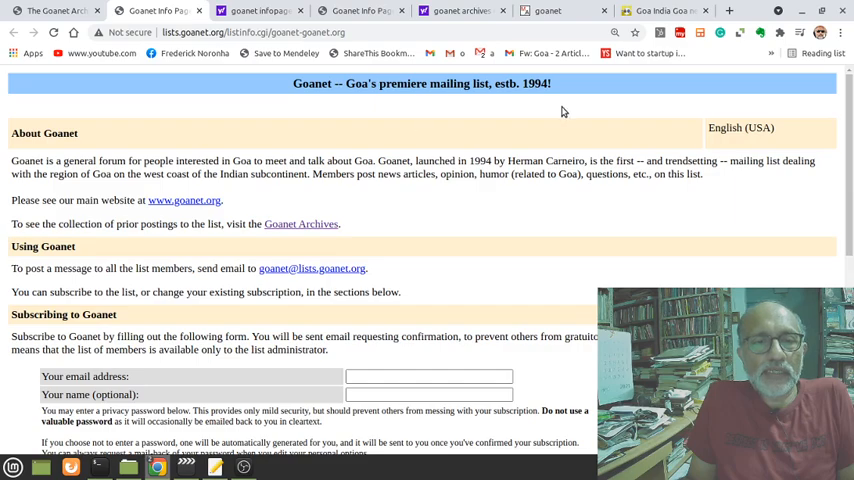
Step: Scroll the info page and follow the Goanet Archives link
scroll("down", 3)
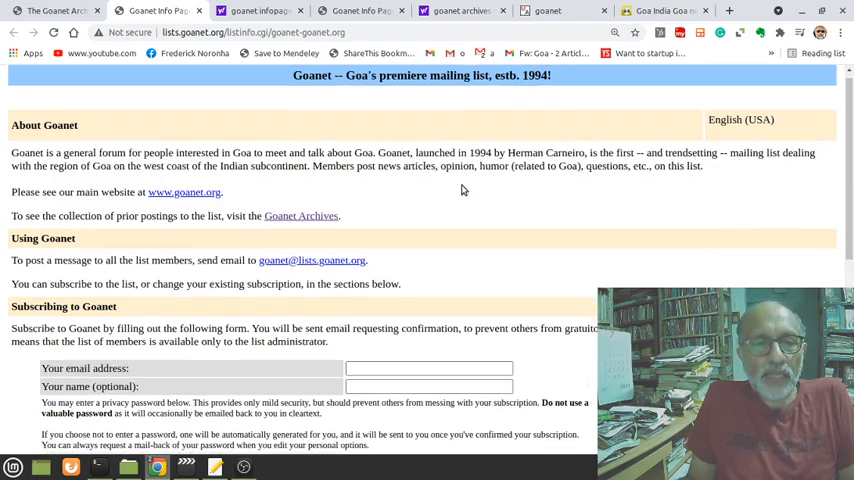
scroll("down", 3)
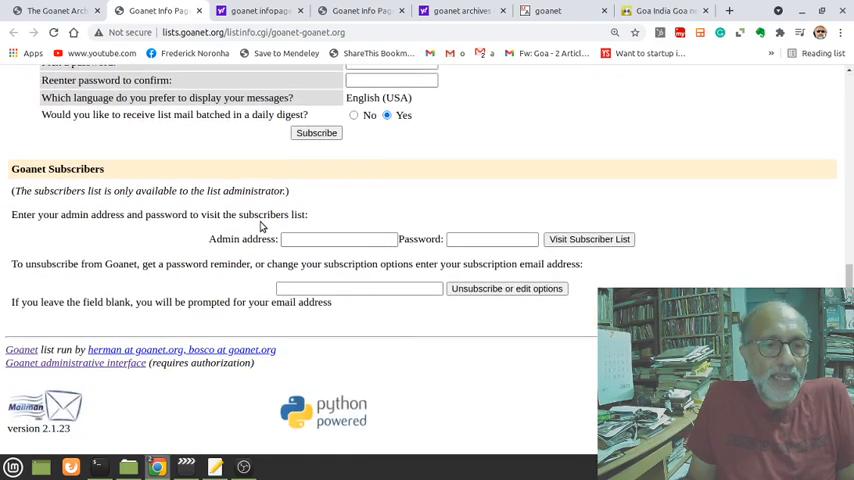
scroll("down", 3)
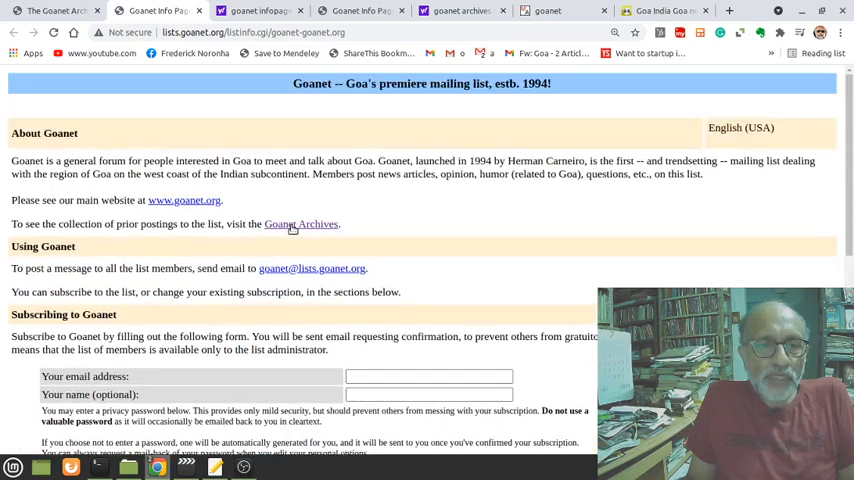
left_click(301, 223)
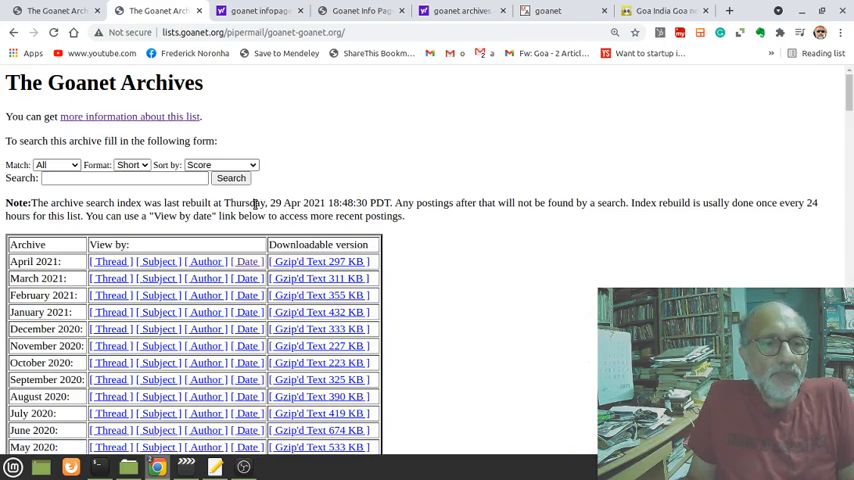
Step: Scroll the archive table to December 1995 and open its [ Date ] listing
scroll("down", 3)
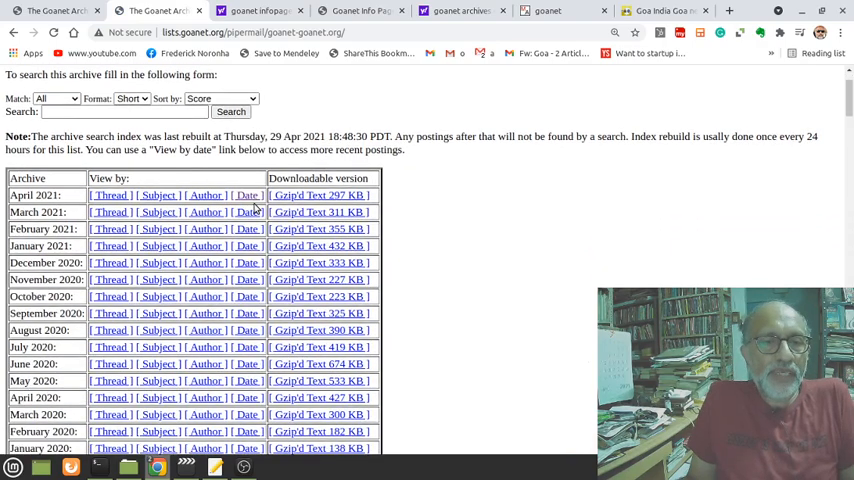
scroll("down", 3)
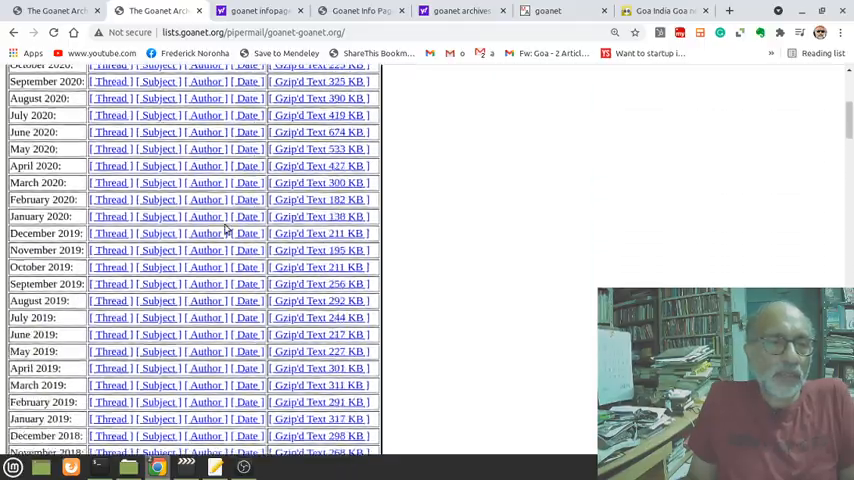
scroll("down", 3)
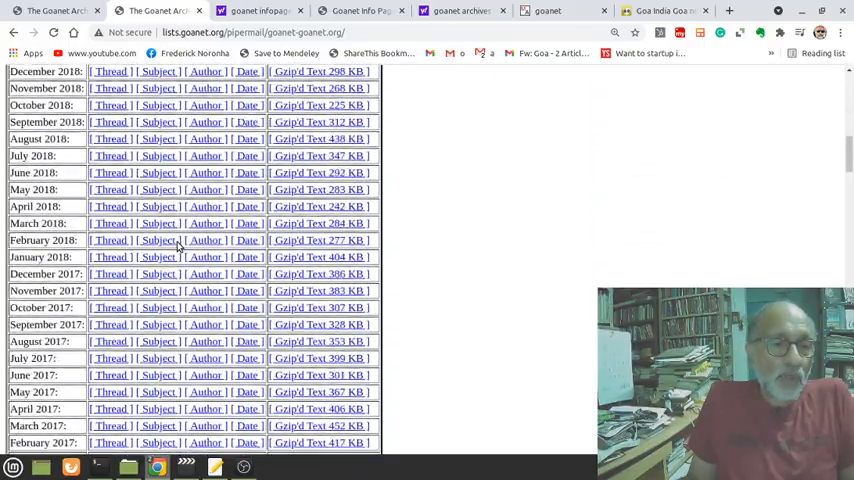
scroll("down", 3)
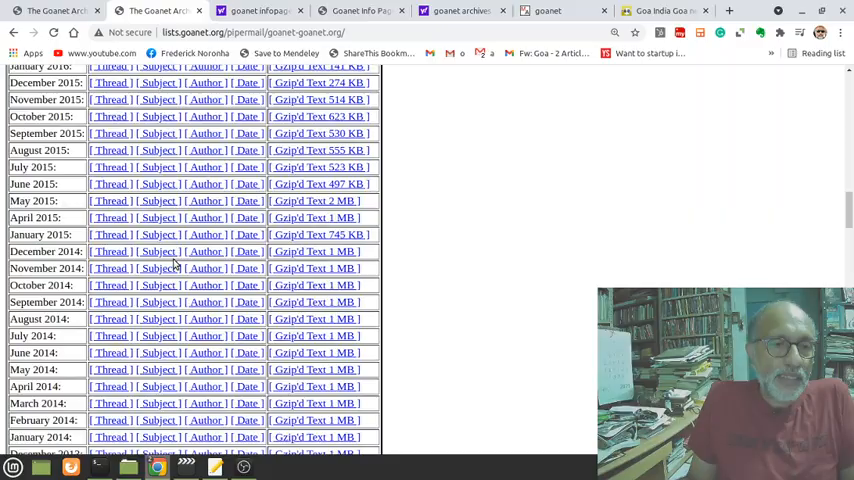
scroll("down", 3)
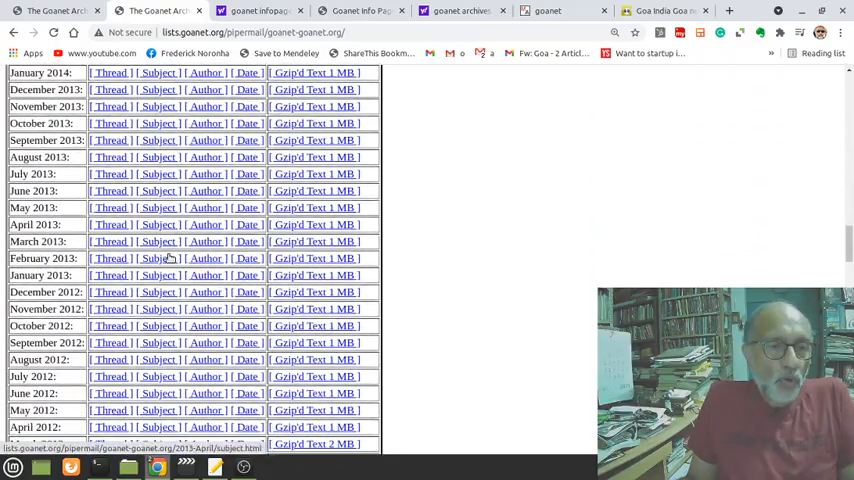
scroll("down", 3)
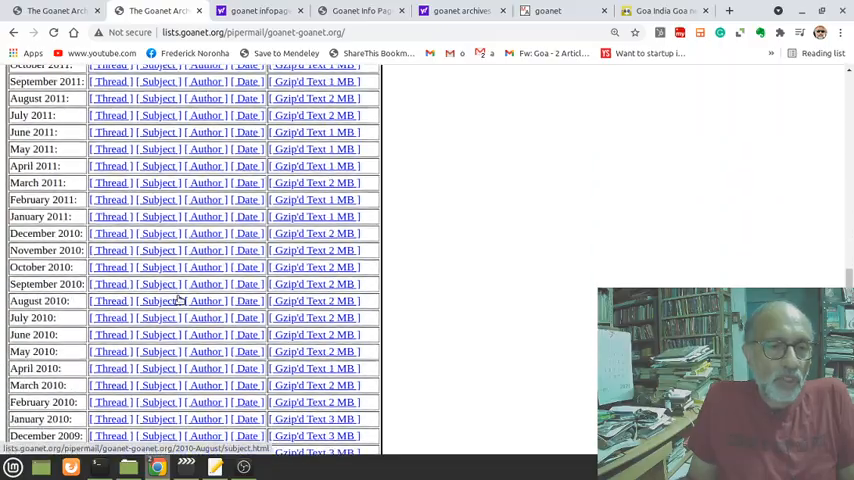
scroll("down", 3)
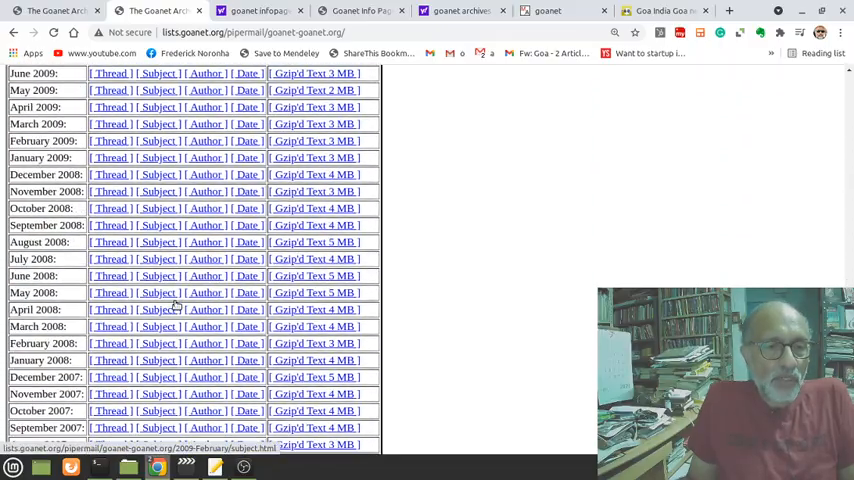
scroll("down", 3)
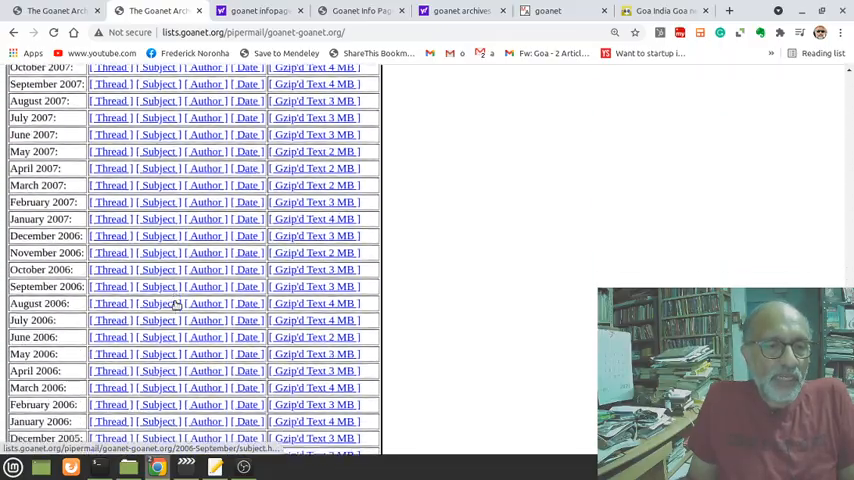
scroll("down", 3)
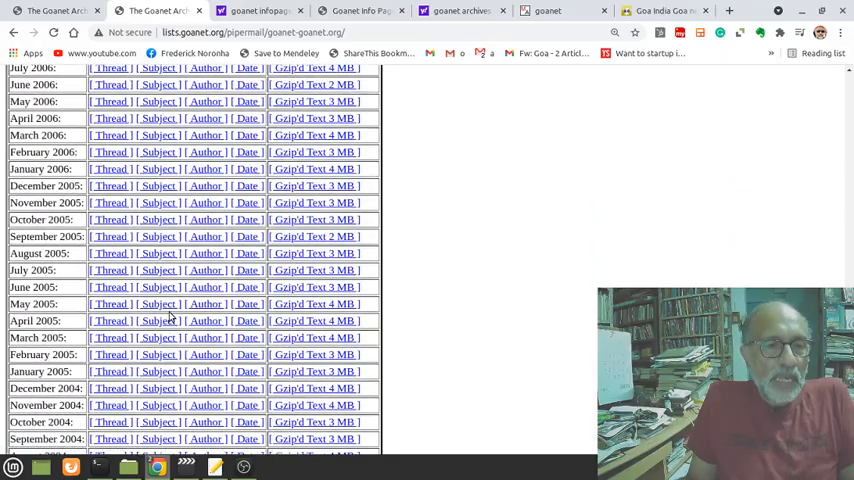
scroll("down", 3)
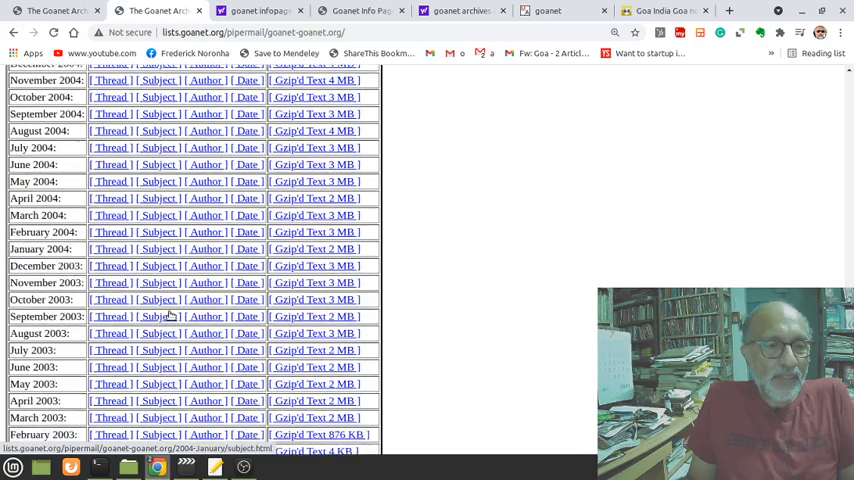
scroll("down", 3)
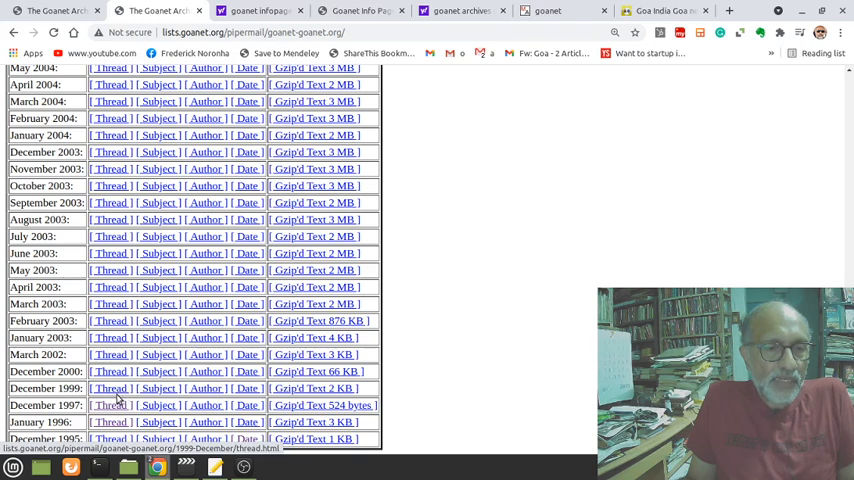
mouse_move(110, 371)
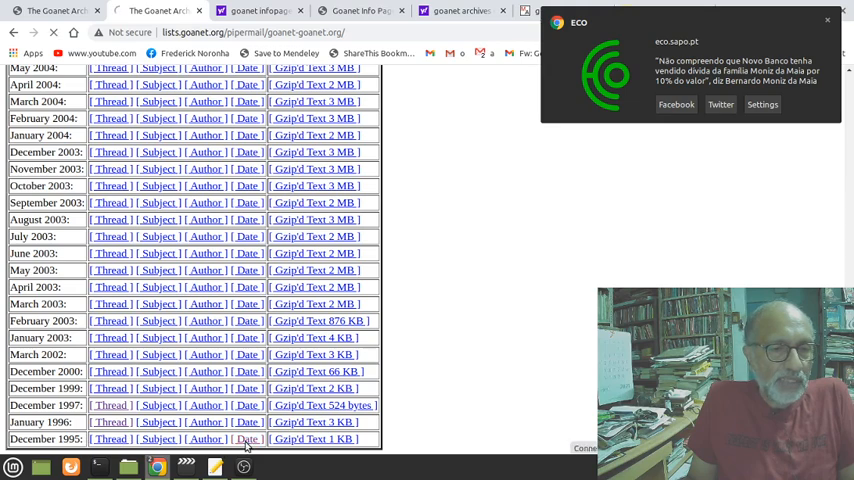
left_click(247, 439)
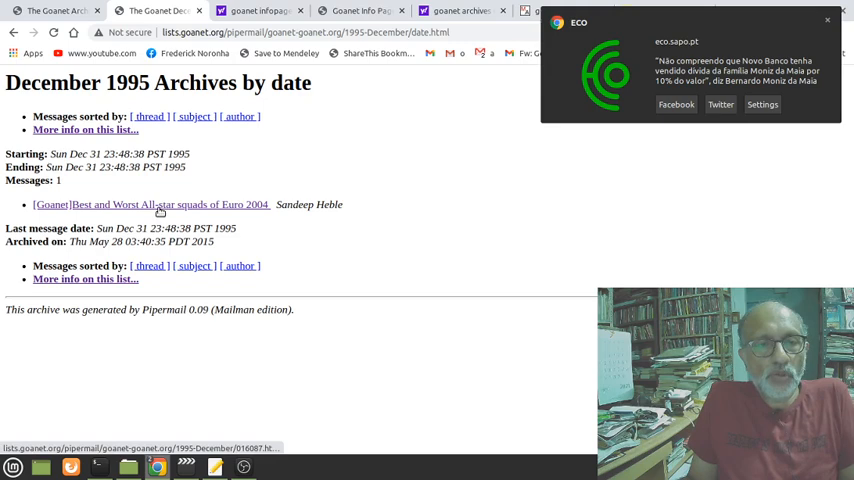
Step: Go back from the December 1995 date page to the monthly archives index
left_click(160, 204)
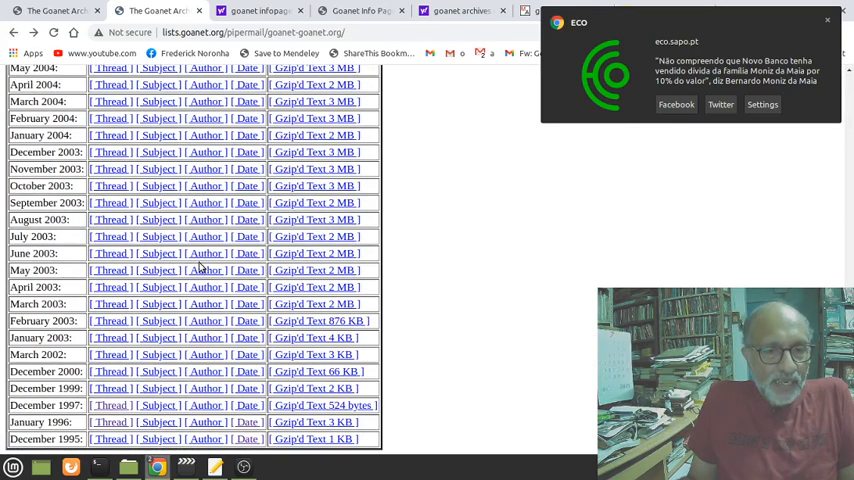
mouse_move(247, 371)
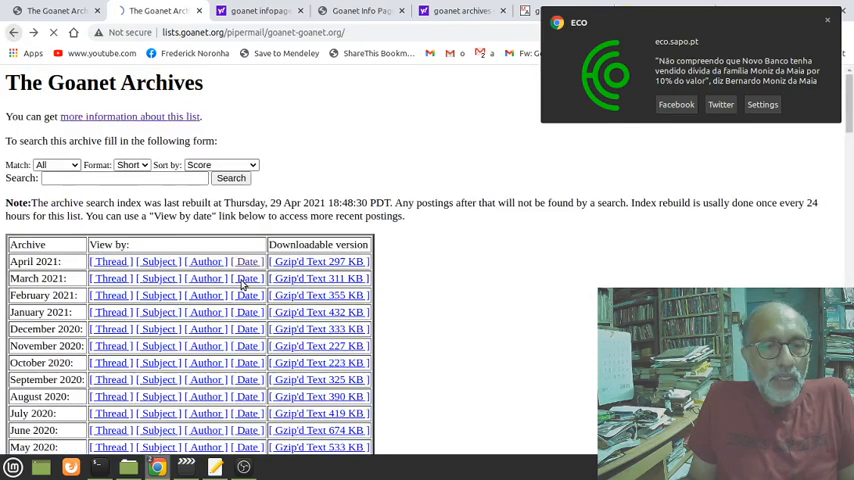
Step: Scroll the archives table and open the March 2003 [ Date ] listing
scroll("down", 3)
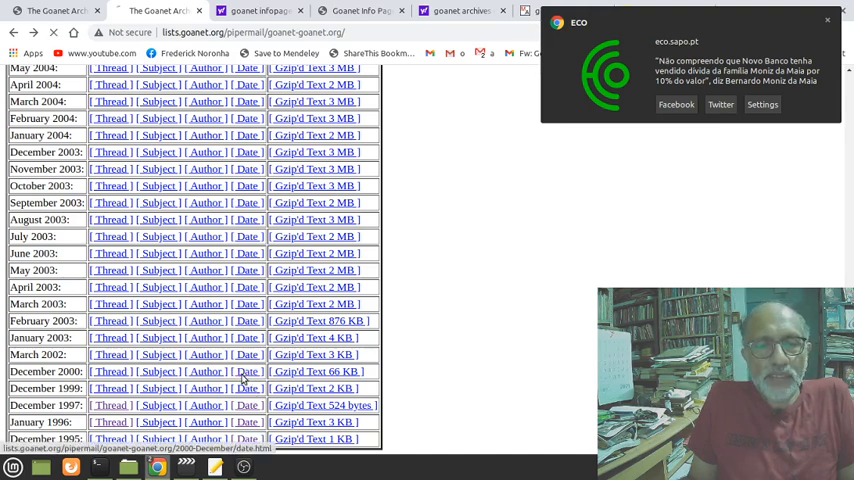
left_click(248, 371)
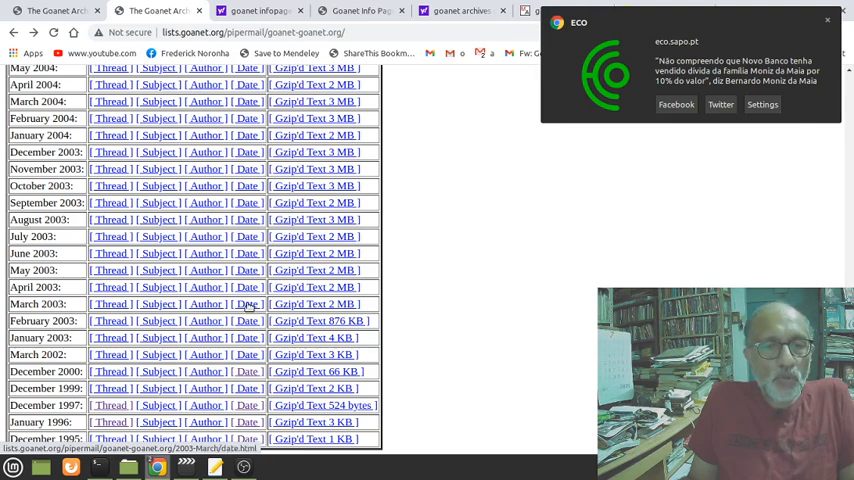
mouse_move(318, 303)
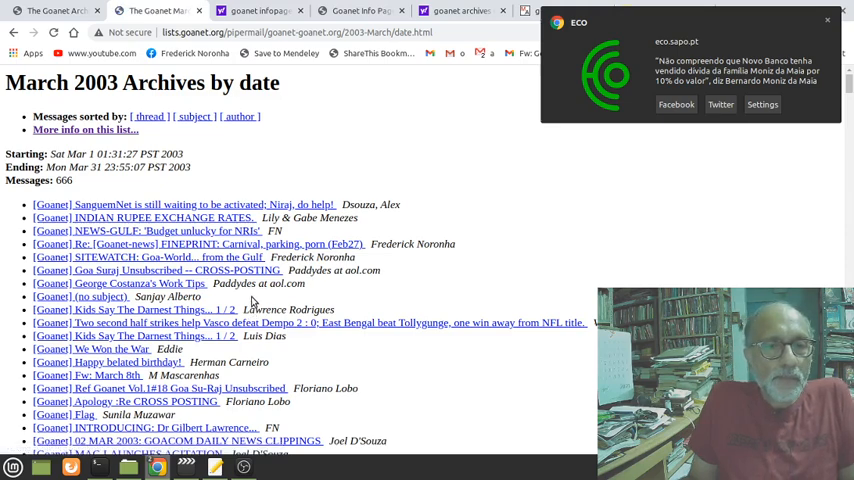
Step: Scroll the March 2003 list and open '[Goanet] INDIAN RUPEE EXCHANGE RATES.'
scroll("down", 3)
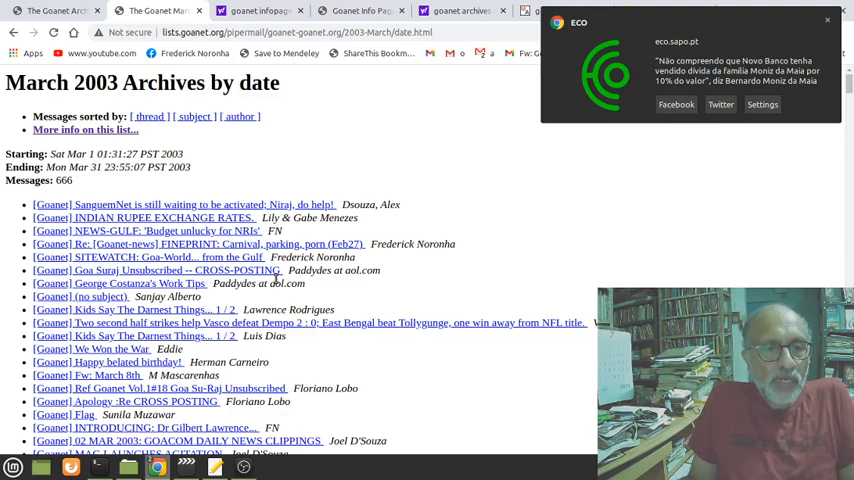
mouse_move(276, 306)
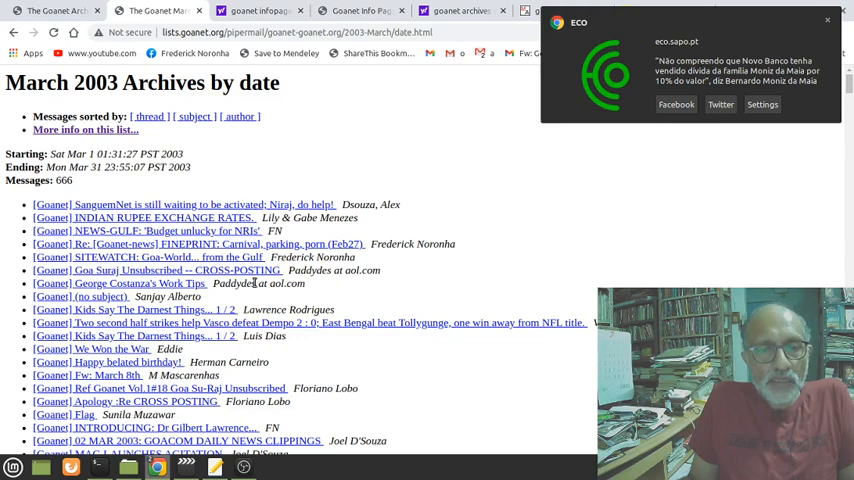
scroll("down", 3)
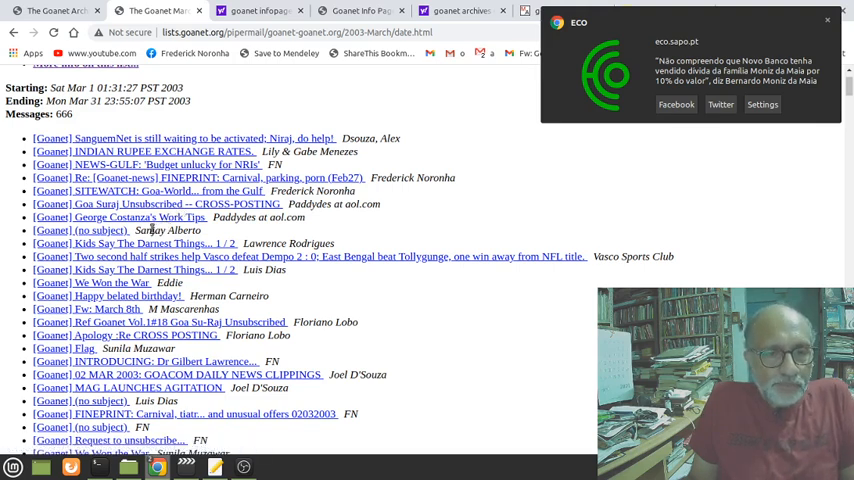
scroll("down", 3)
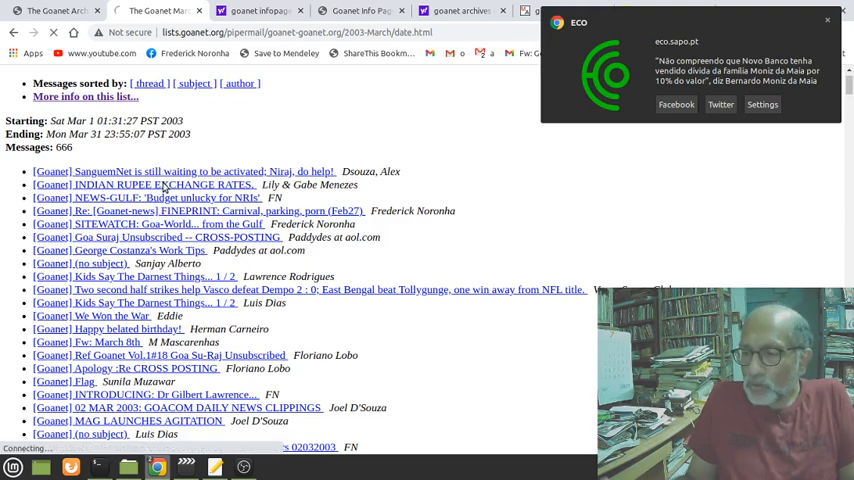
left_click(143, 185)
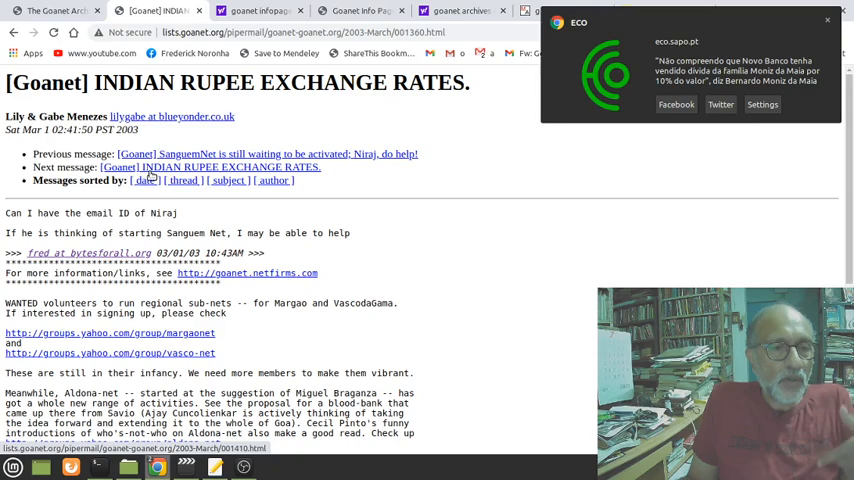
Step: Open the 'SITEWATCH: Goa-World... from the Gulf' message and scroll through it
scroll("down", 3)
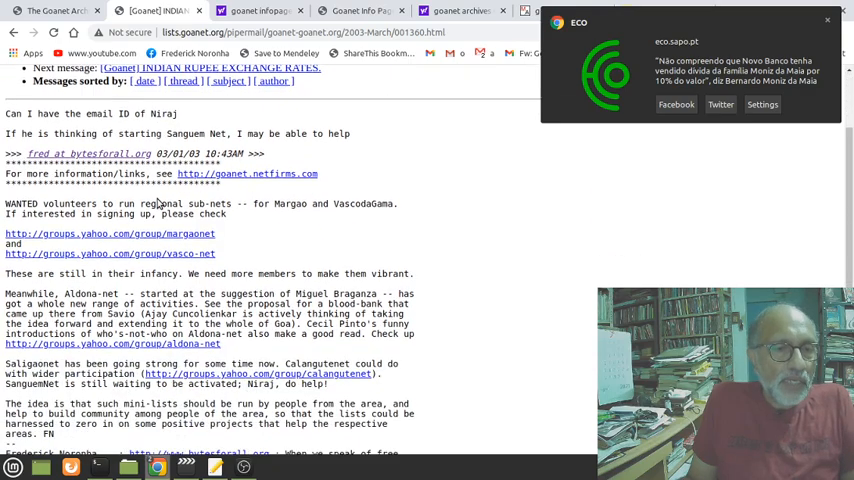
scroll("down", 3)
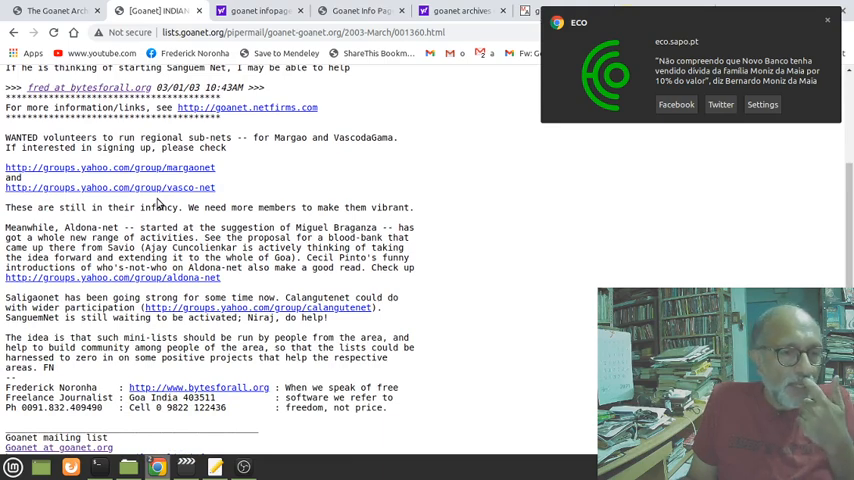
scroll("down", 3)
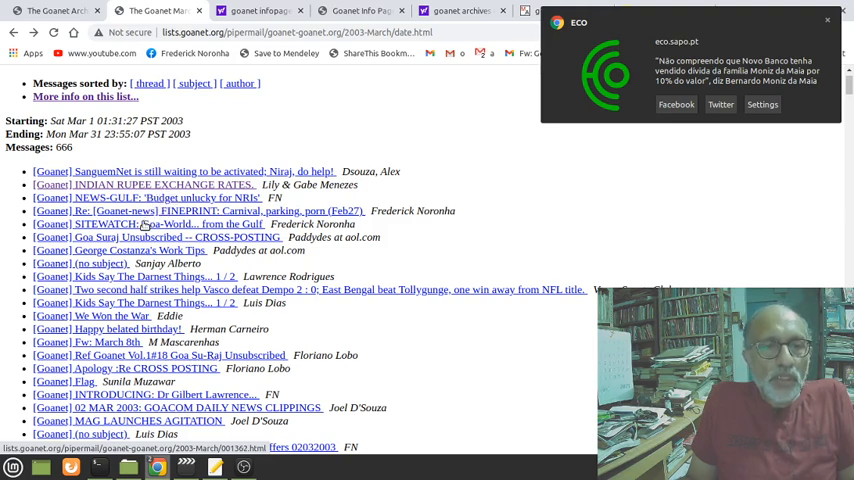
left_click(135, 223)
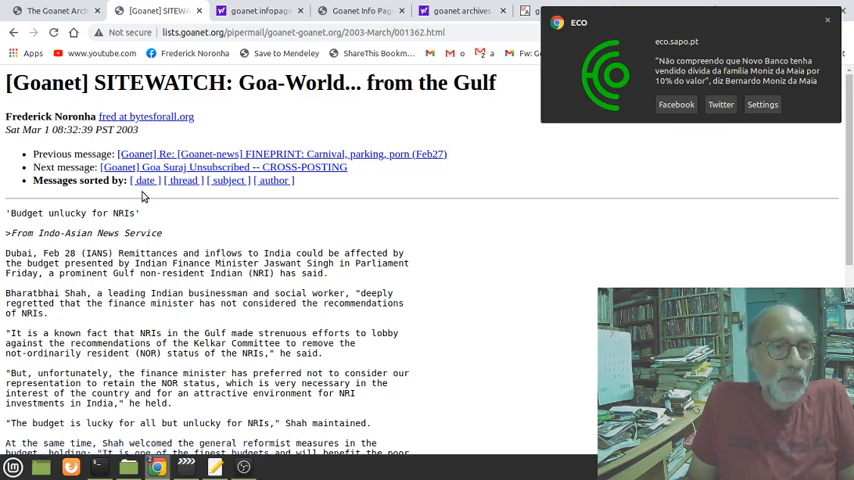
scroll("down", 3)
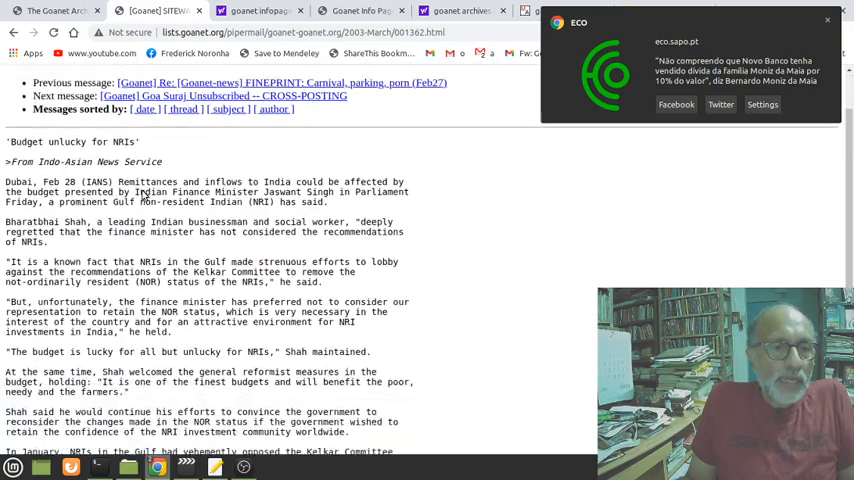
scroll("down", 3)
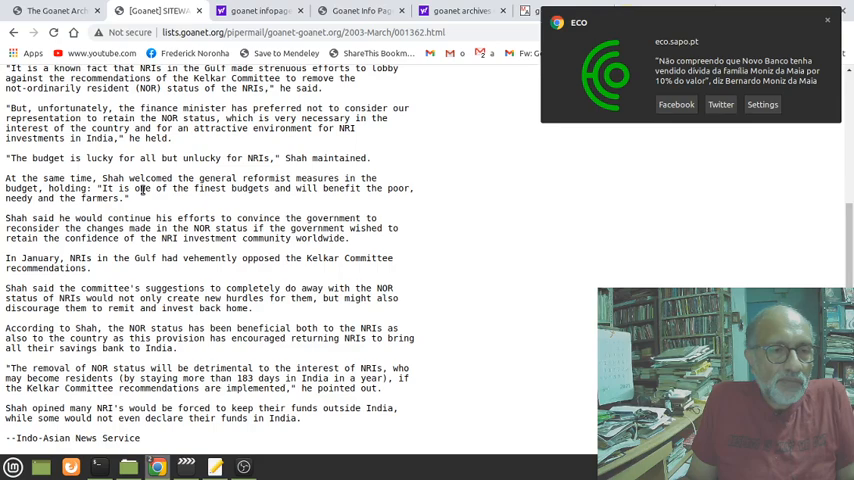
scroll("down", 3)
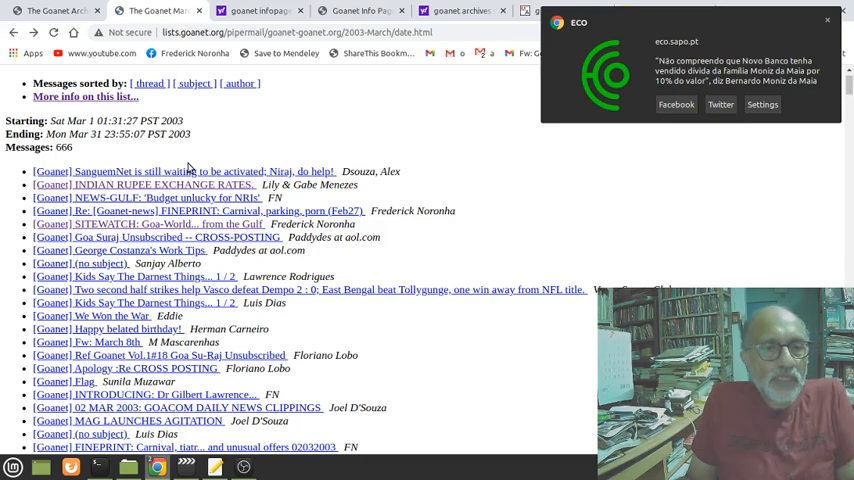
Step: Open the 'FINEPRINT: Magnetic mattresses... Xaviers at Bastora' message, then go back
scroll("down", 3)
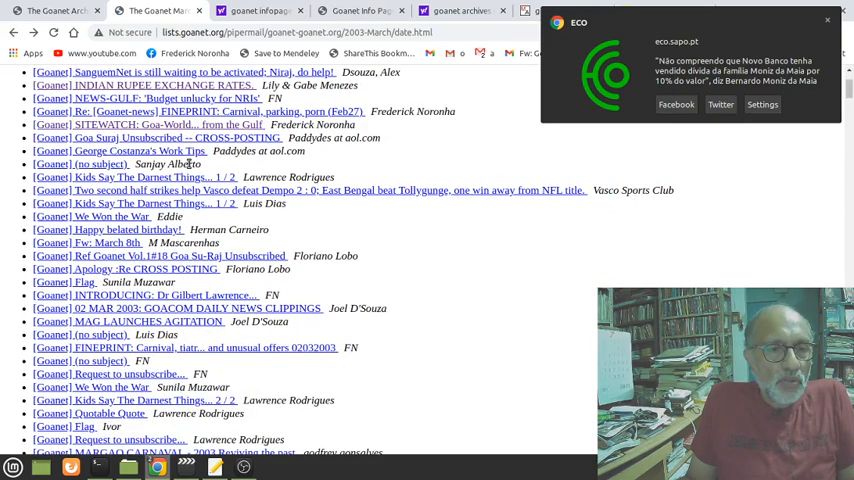
scroll("down", 3)
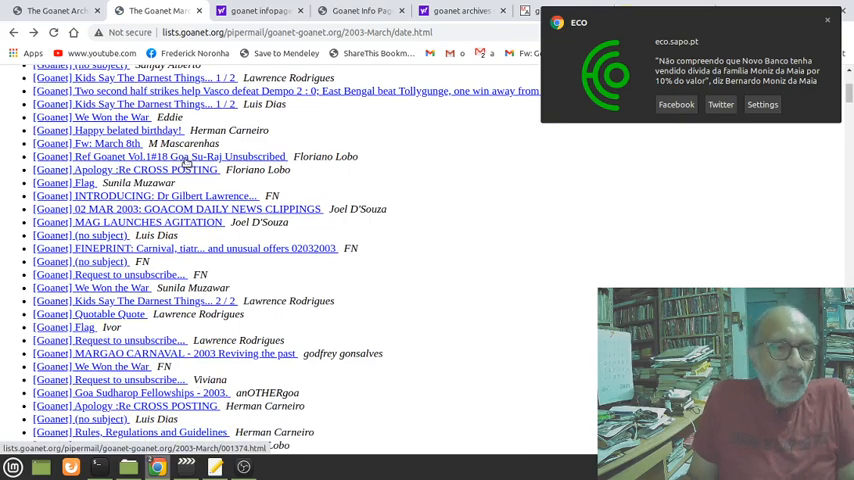
scroll("down", 3)
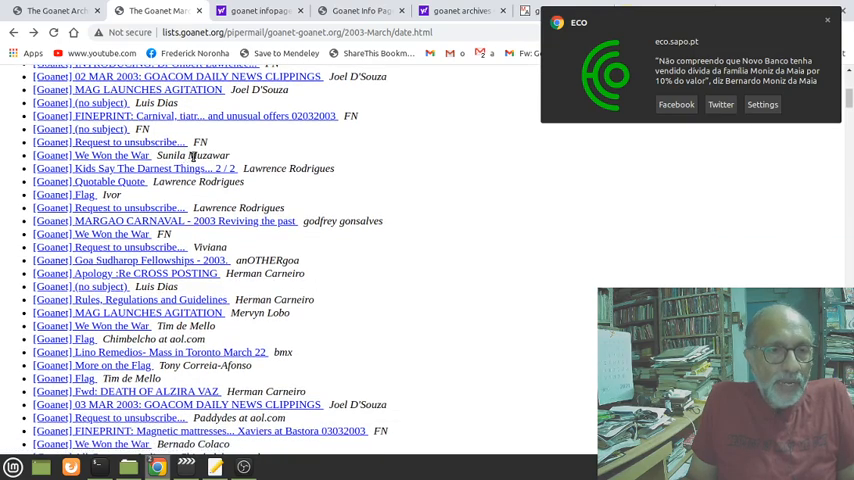
scroll("down", 3)
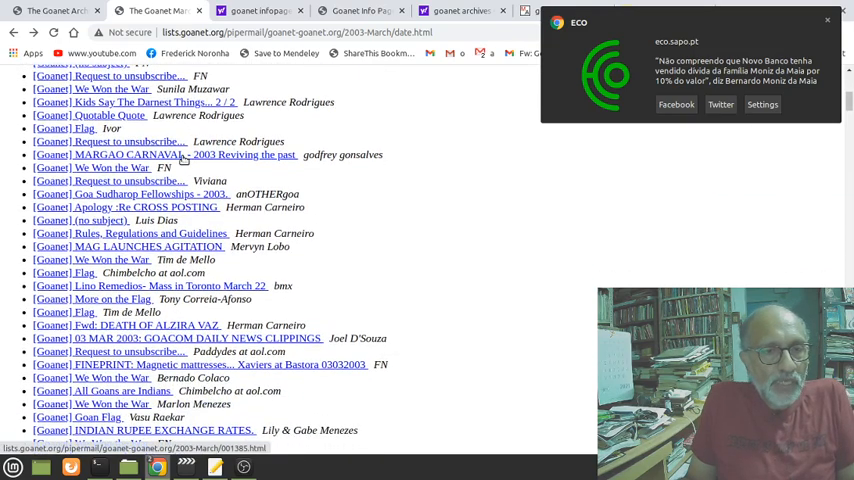
scroll("down", 3)
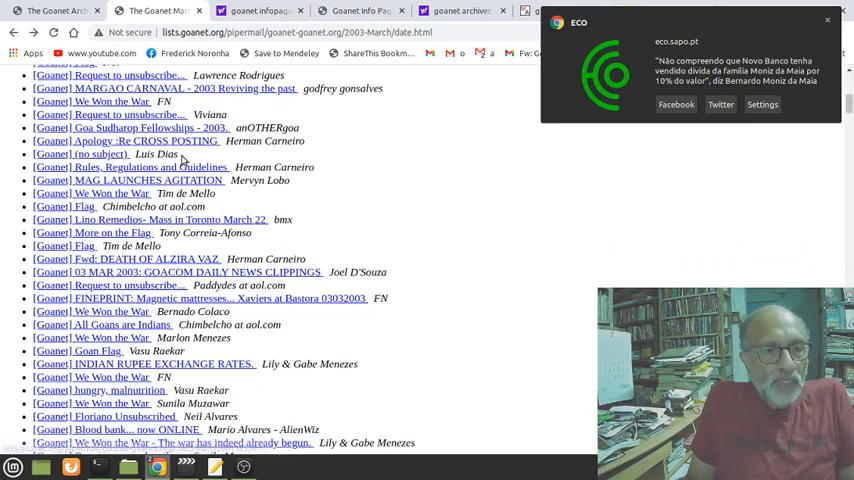
scroll("down", 3)
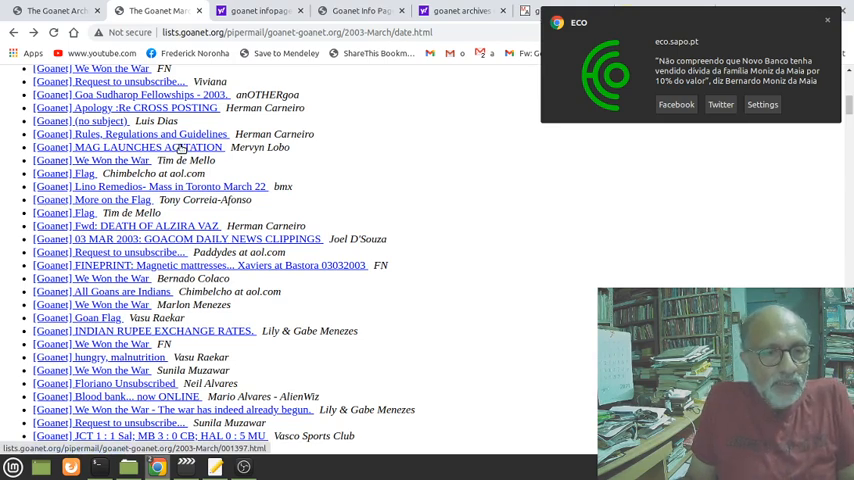
scroll("down", 3)
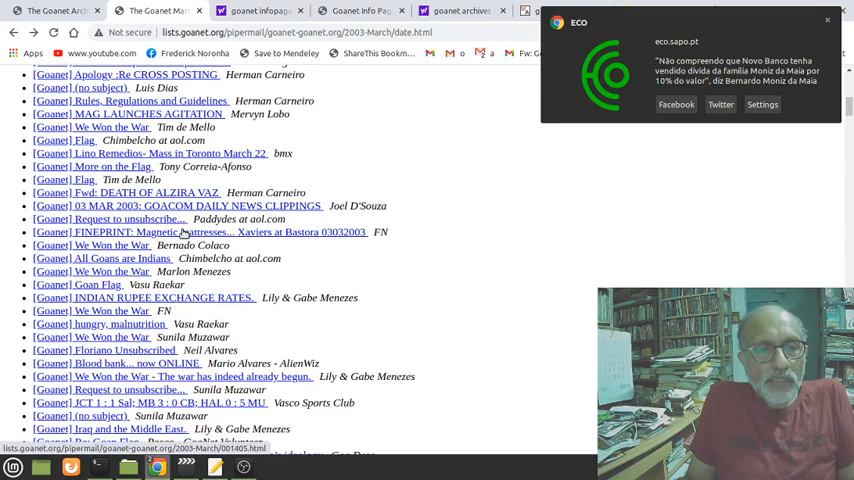
left_click(132, 231)
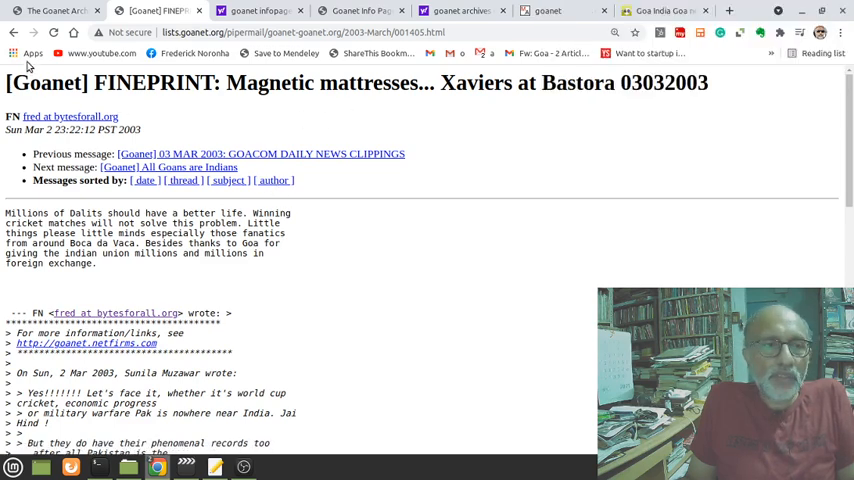
left_click(144, 180)
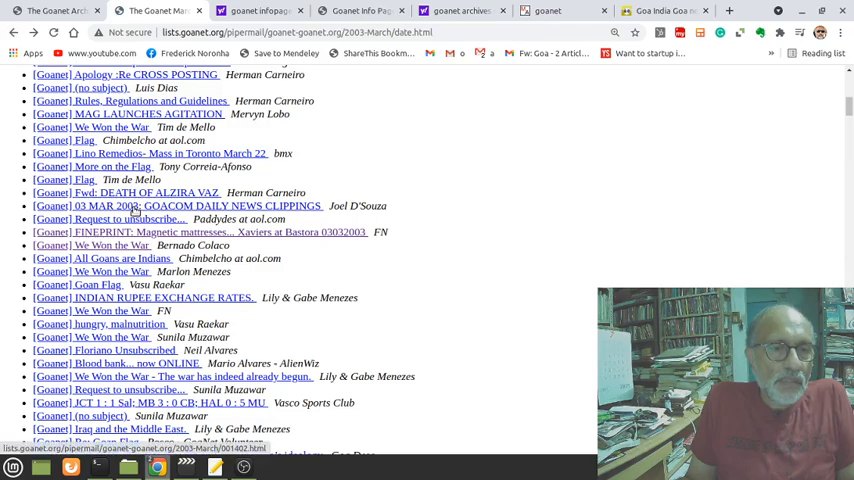
scroll("down", 3)
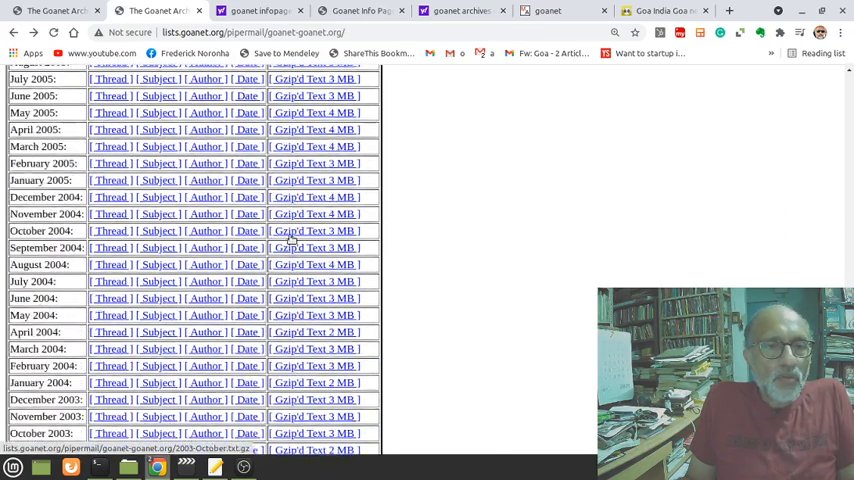
scroll("up", 3)
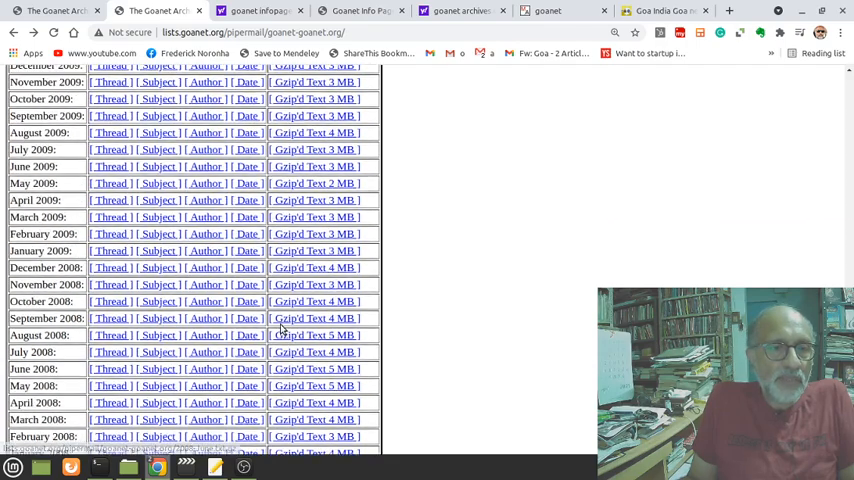
scroll("down", 3)
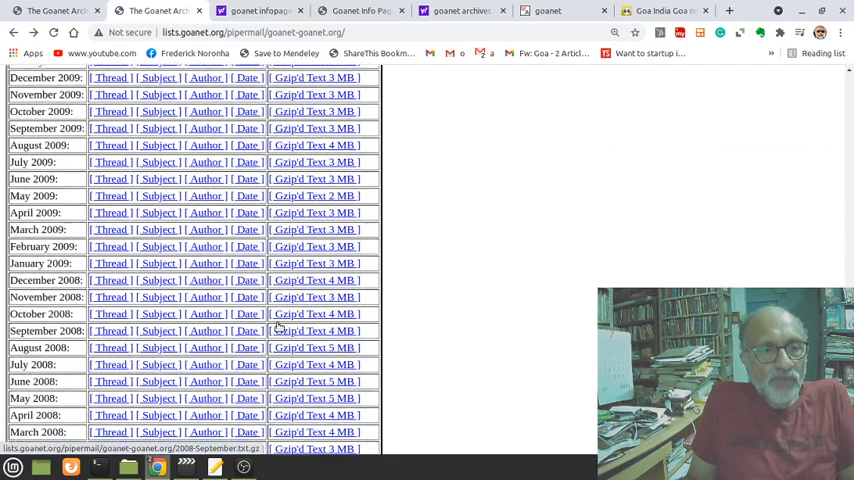
scroll("up", 3)
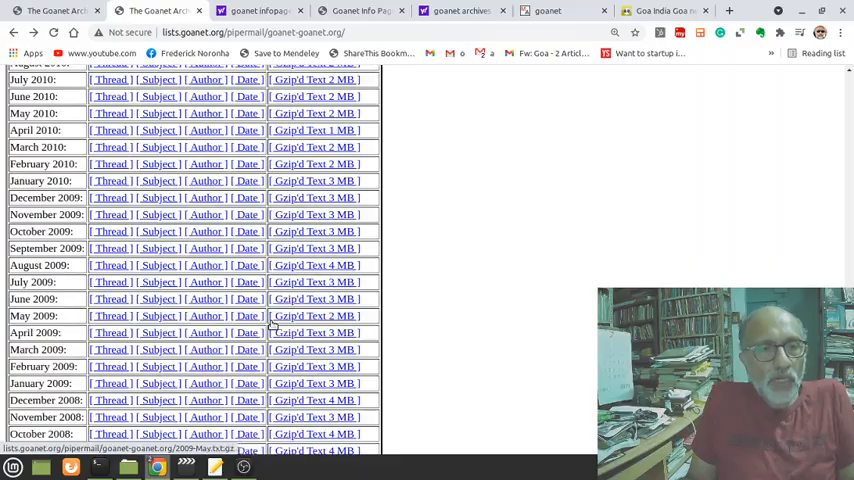
scroll("up", 3)
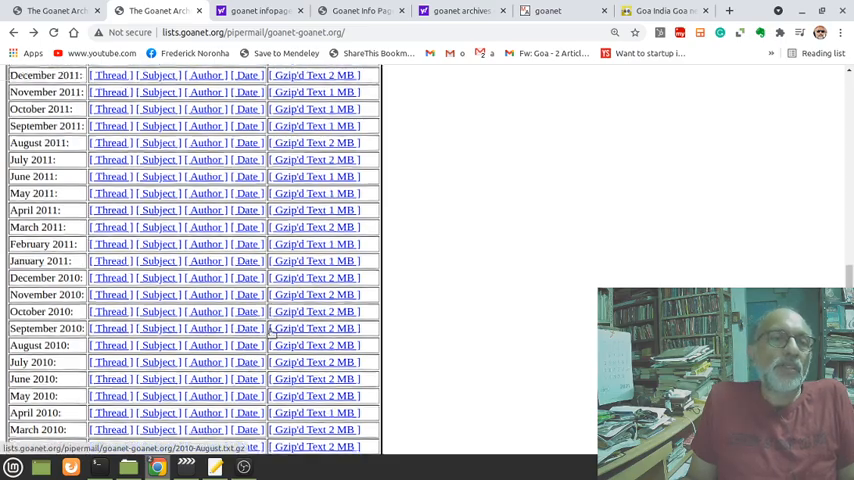
scroll("up", 3)
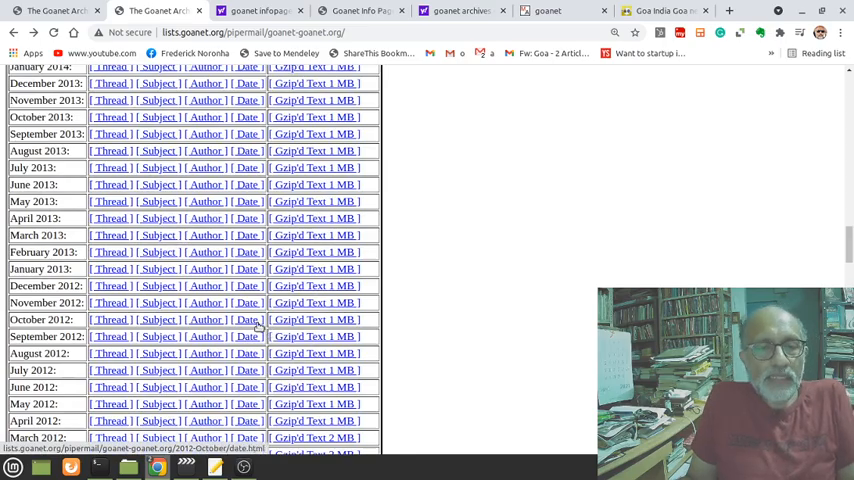
scroll("down", 3)
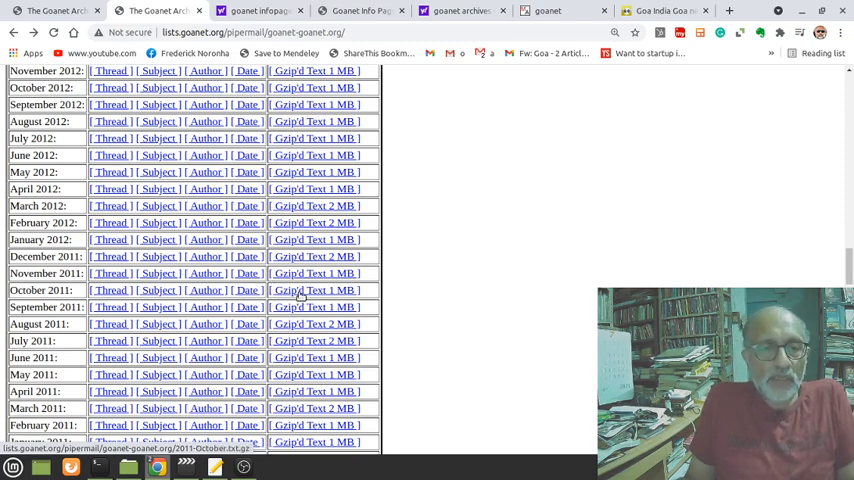
scroll("down", 3)
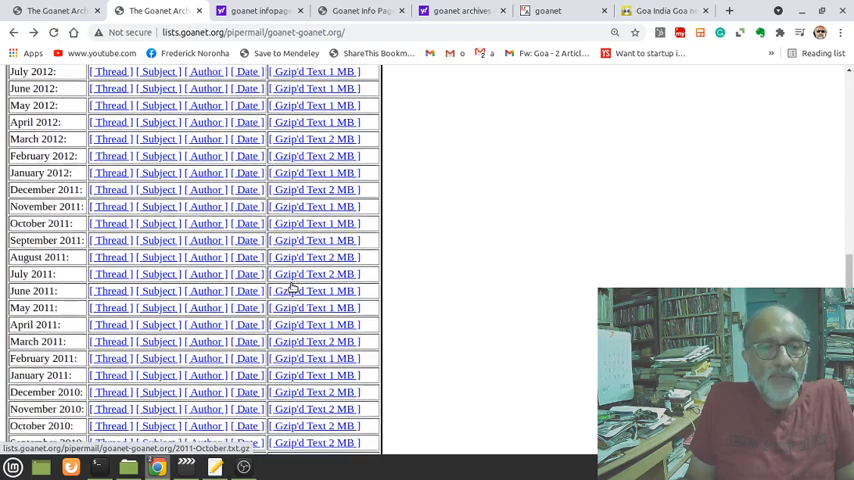
scroll("down", 3)
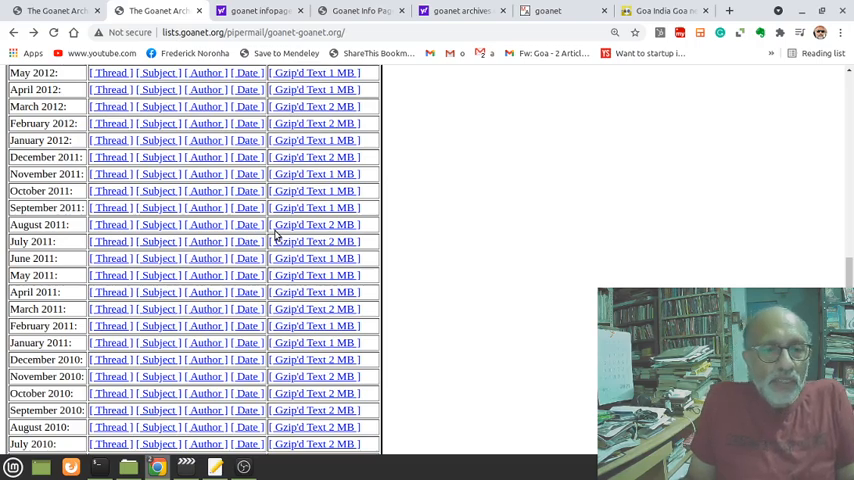
scroll("down", 3)
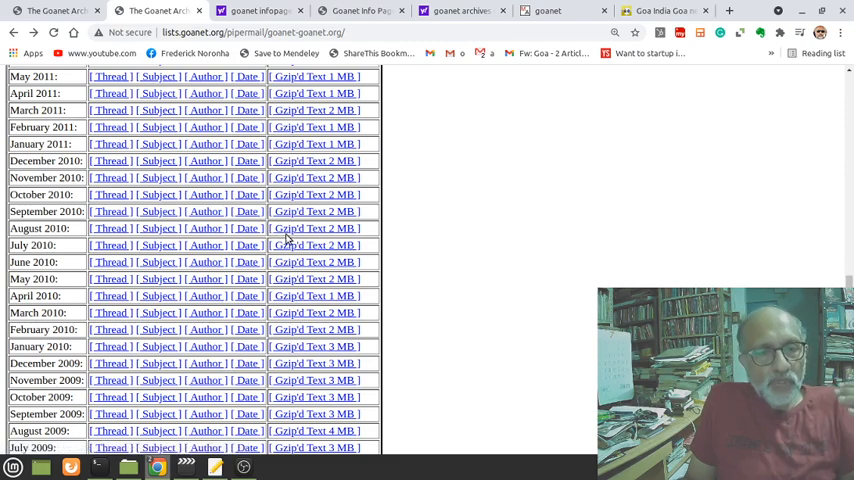
mouse_move(277, 224)
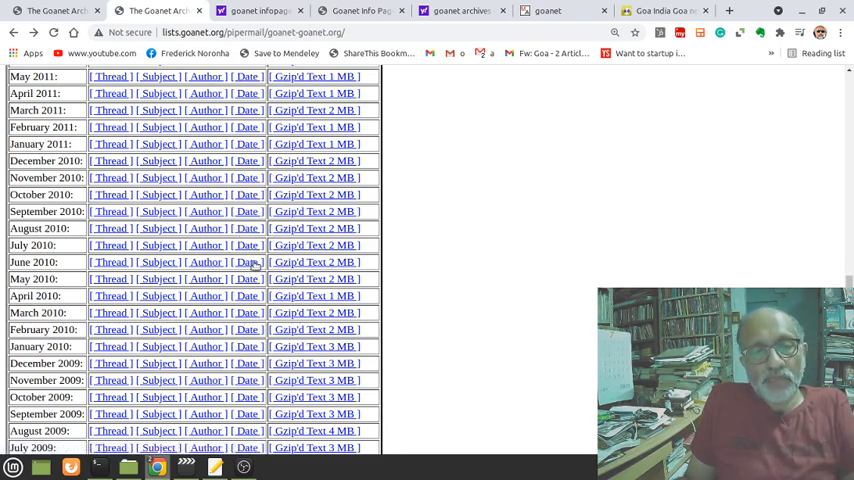
mouse_move(248, 262)
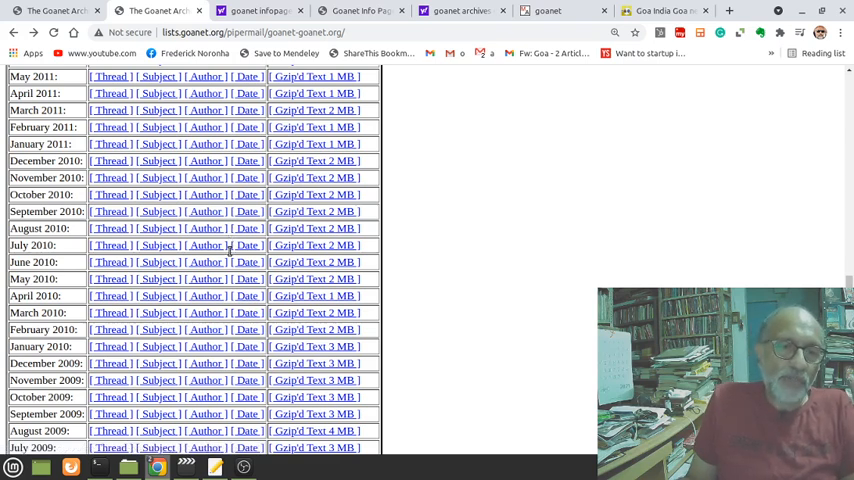
mouse_move(247, 246)
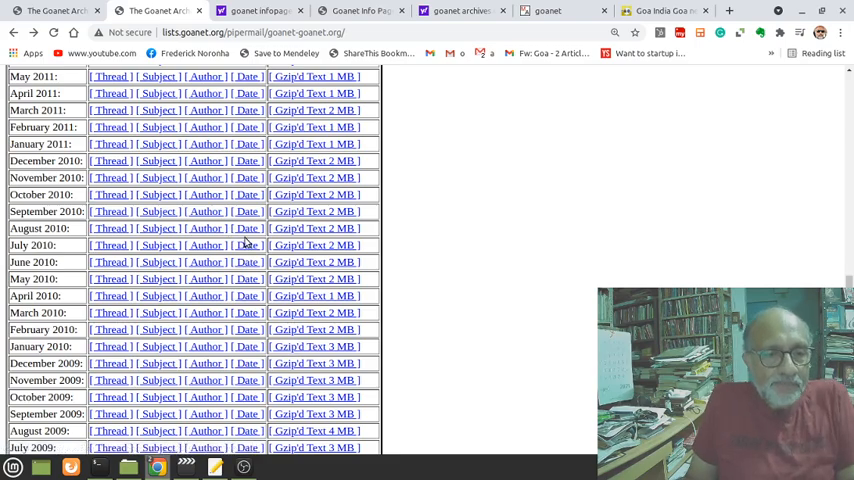
Step: Scroll back up to the top of the Goanet archive index
scroll("down", 3)
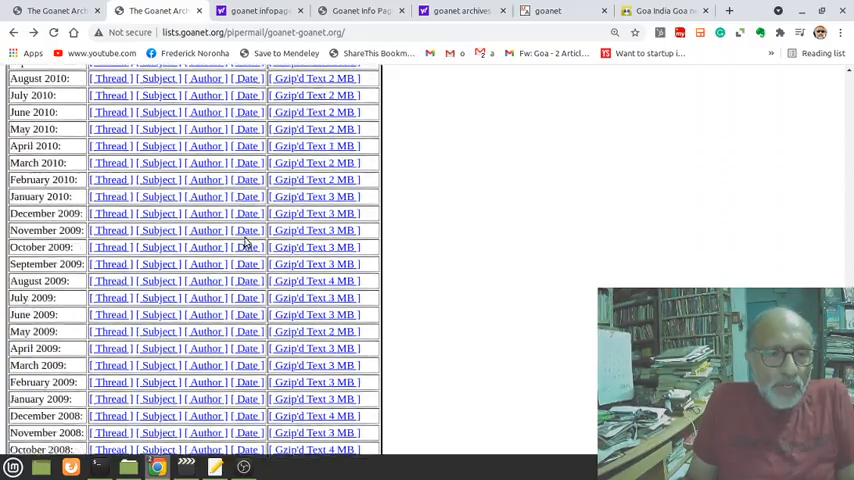
scroll("up", 3)
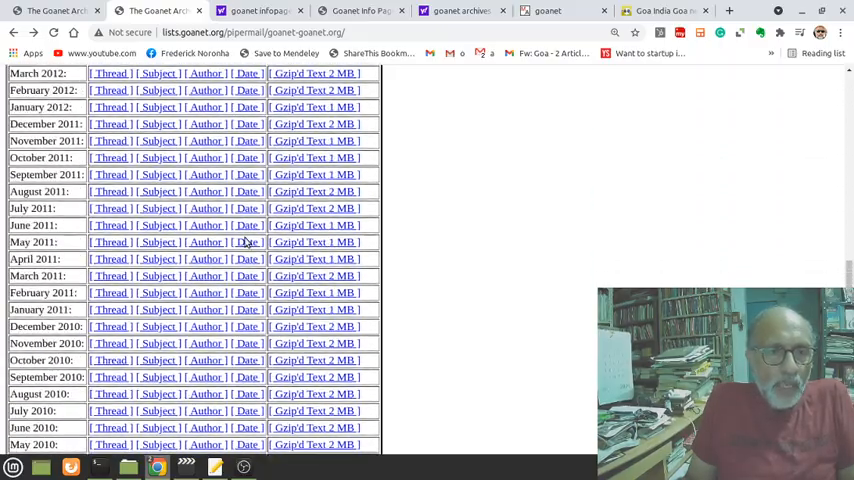
scroll("up", 3)
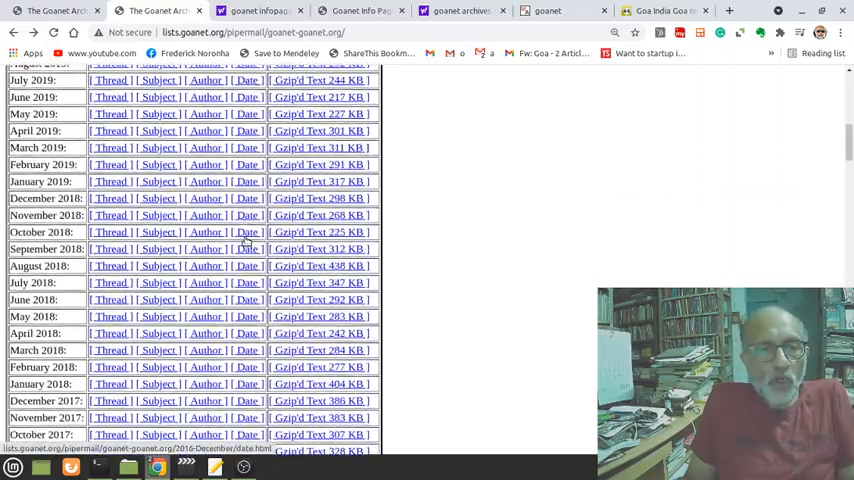
scroll("up", 3)
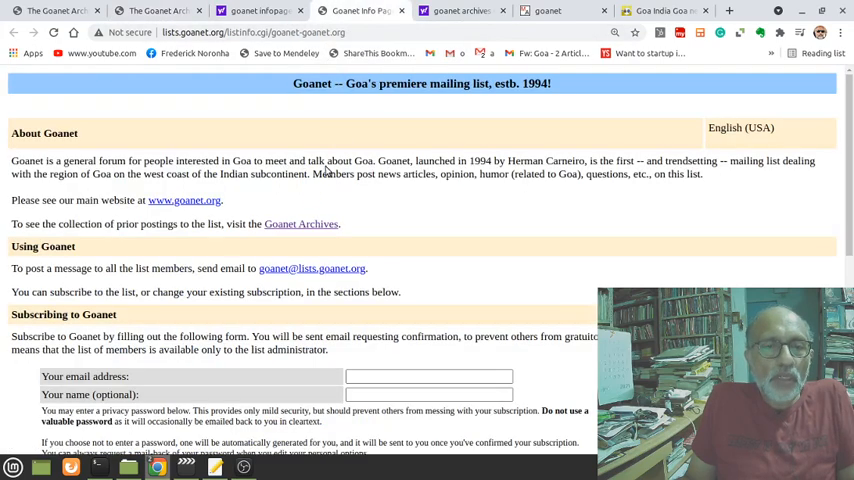
scroll("down", 3)
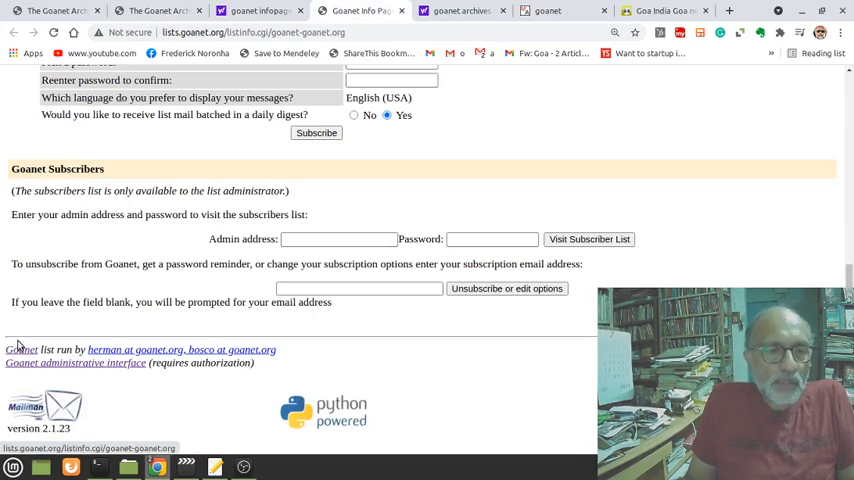
mouse_move(295, 268)
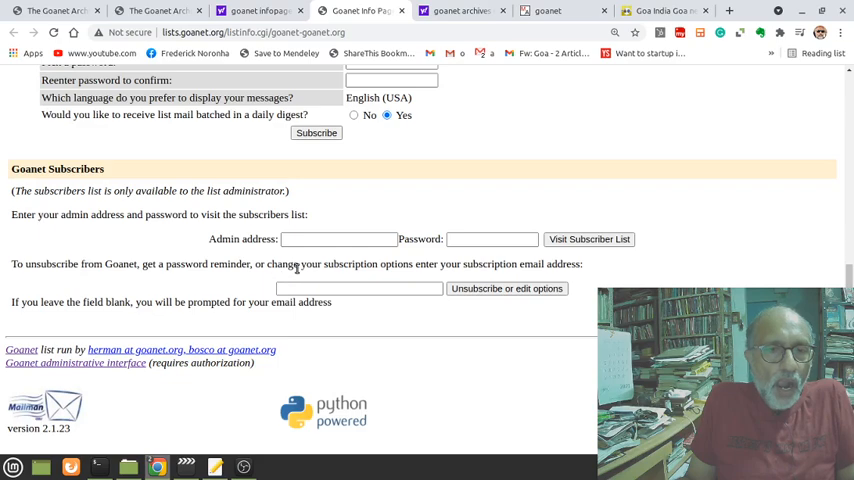
mouse_move(795, 191)
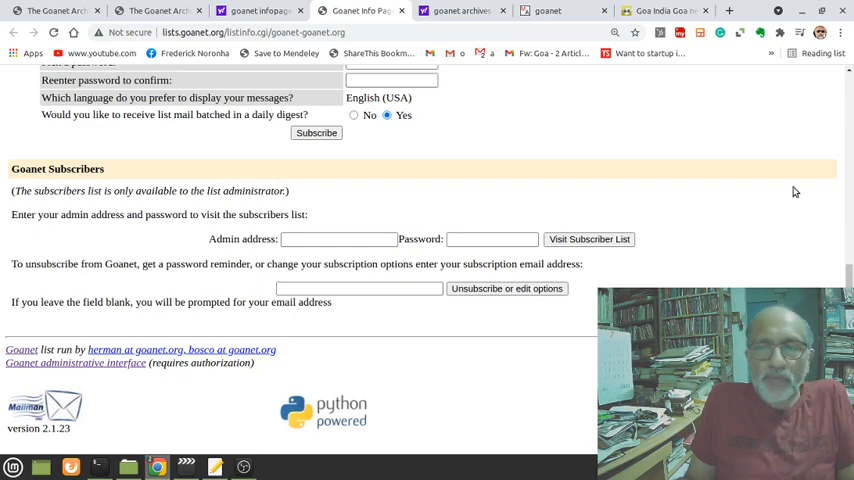
scroll("up", 3)
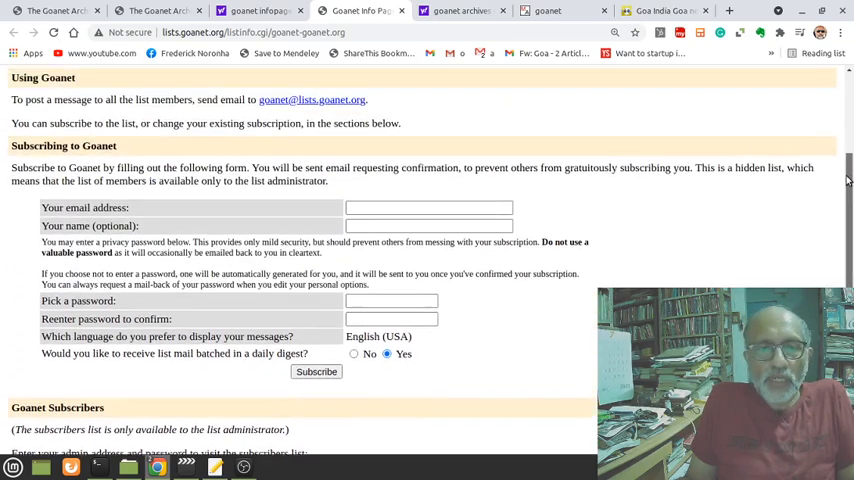
scroll("up", 3)
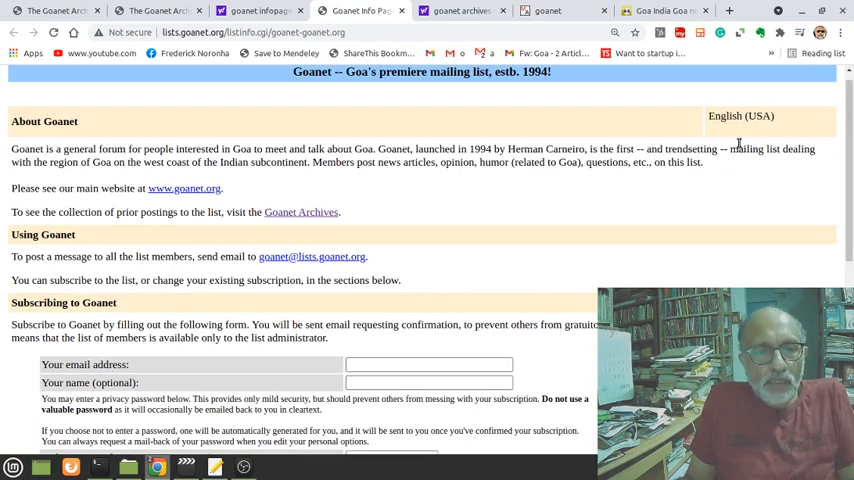
mouse_move(301, 211)
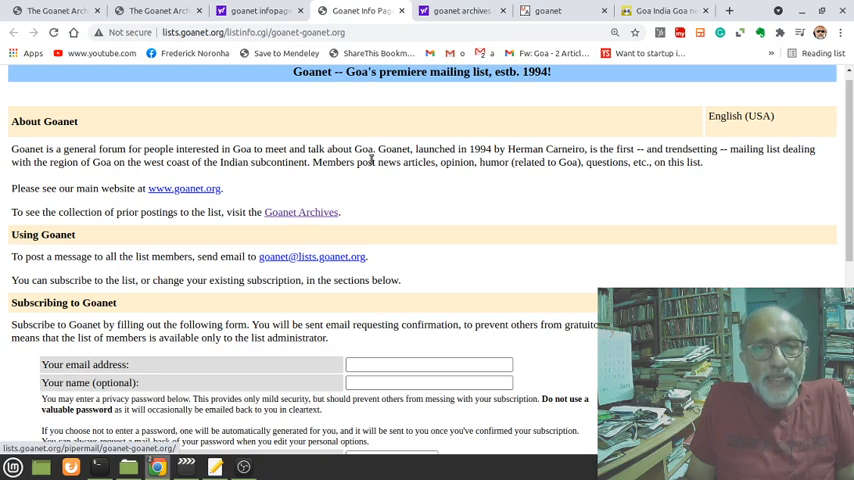
mouse_move(343, 188)
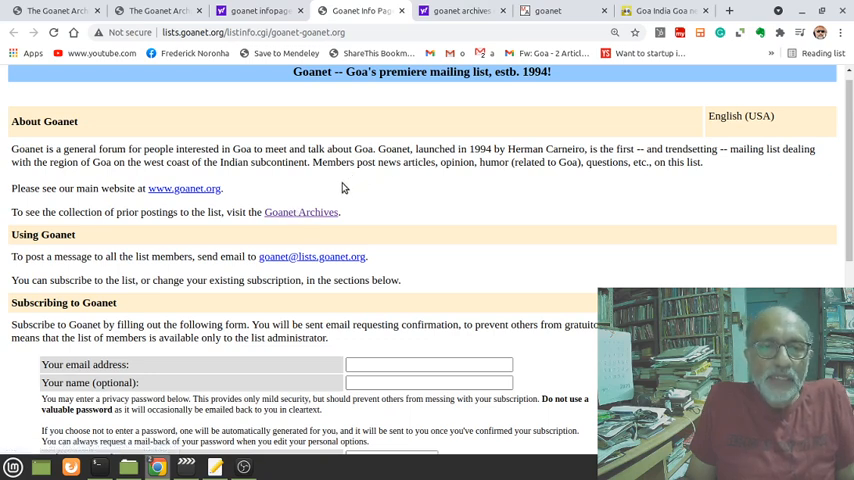
mouse_move(386, 182)
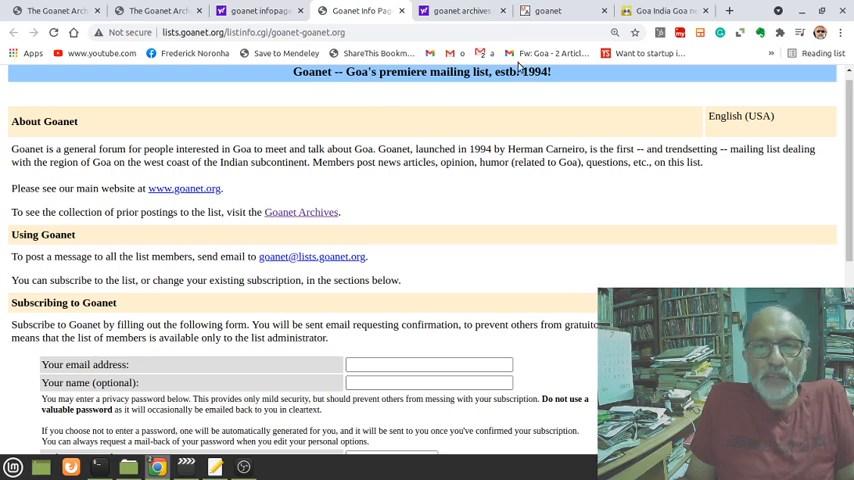
mouse_move(548, 11)
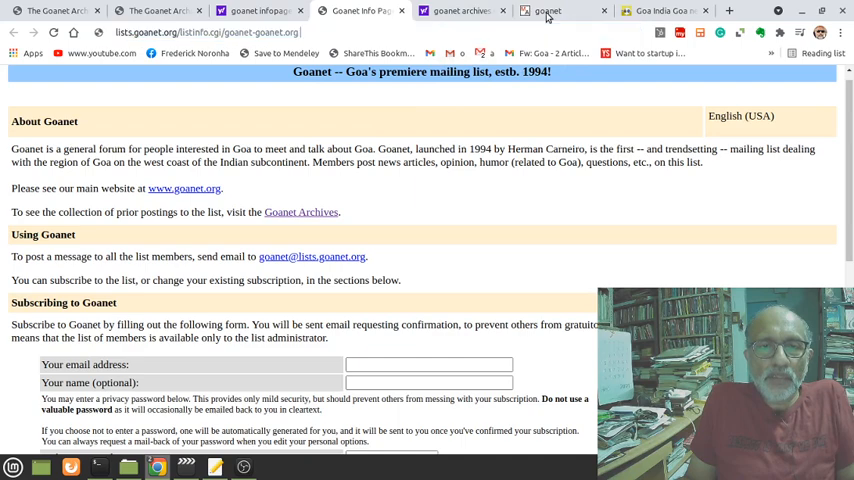
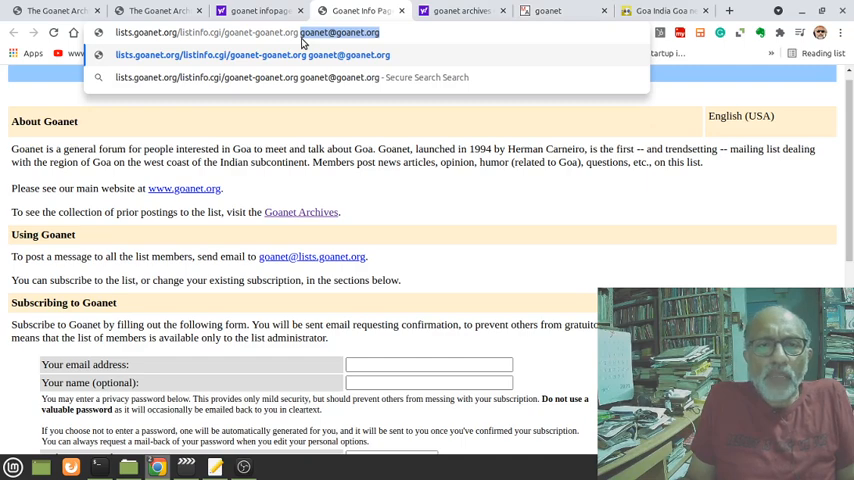
mouse_move(318, 131)
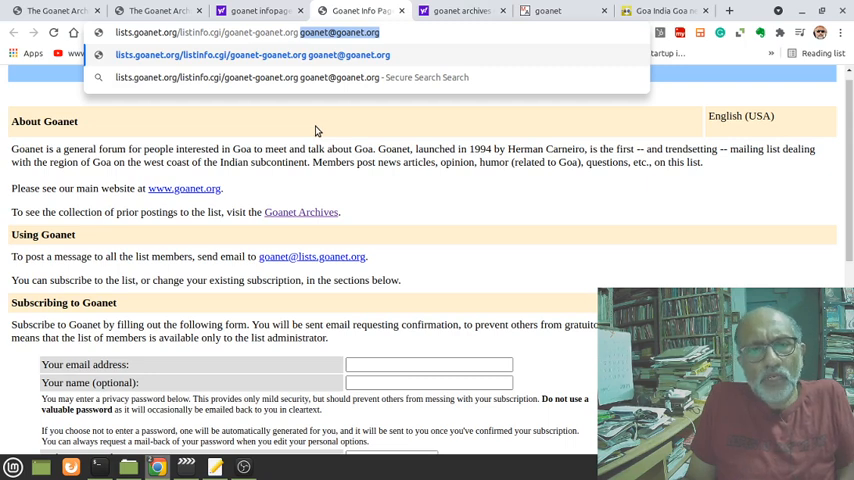
mouse_move(314, 130)
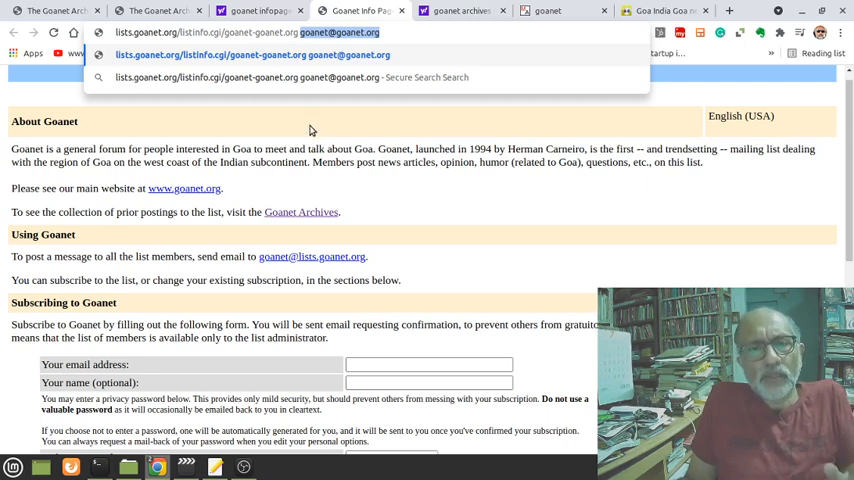
mouse_move(314, 130)
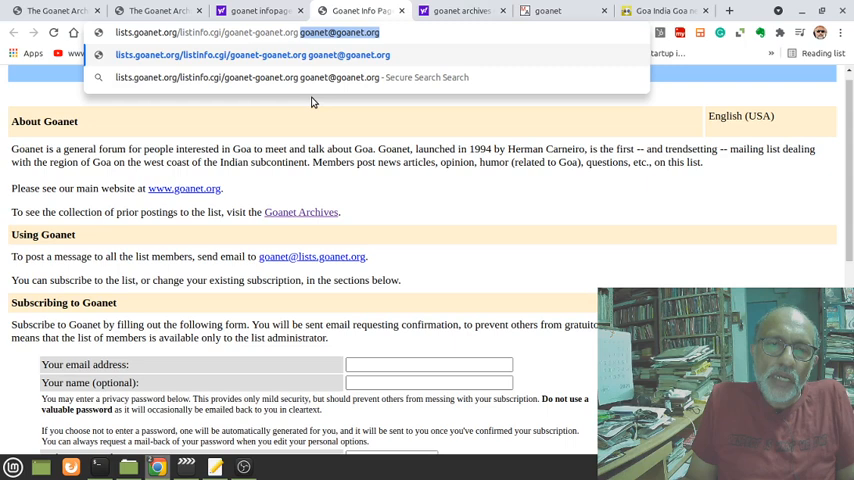
mouse_move(373, 98)
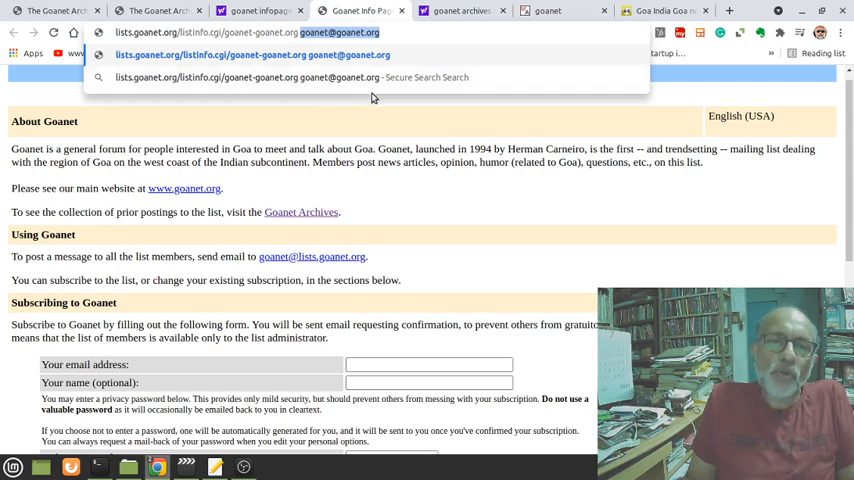
mouse_move(341, 113)
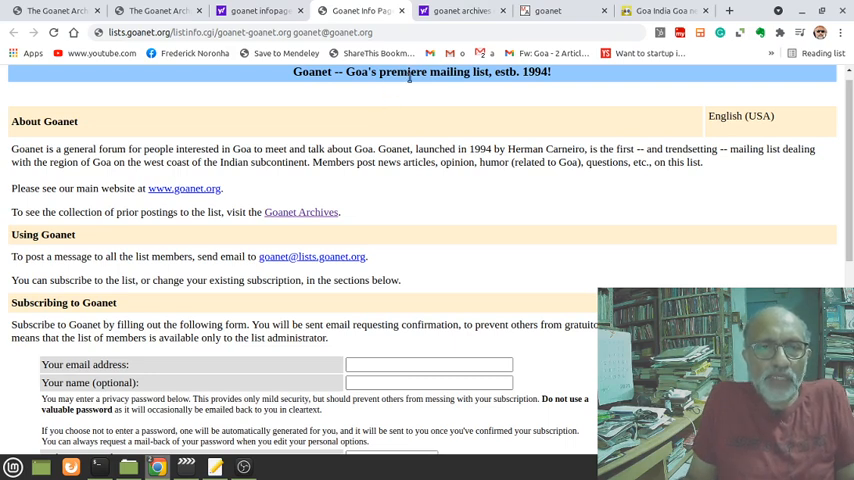
mouse_move(395, 117)
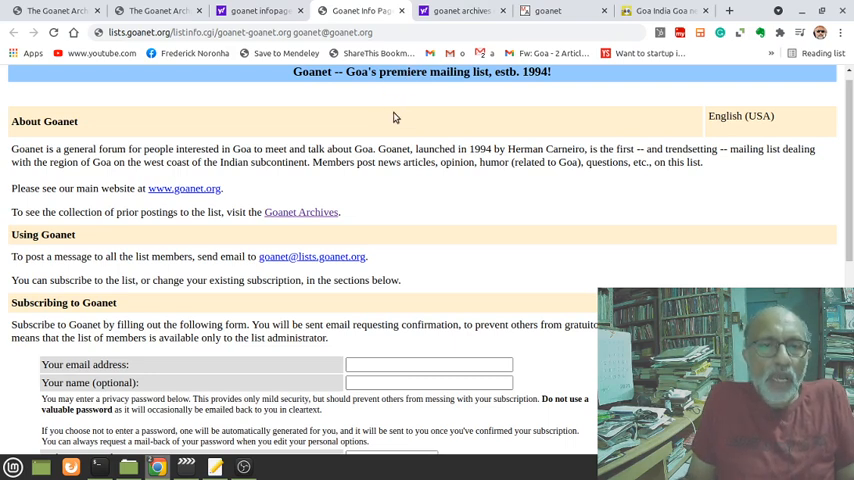
mouse_move(374, 133)
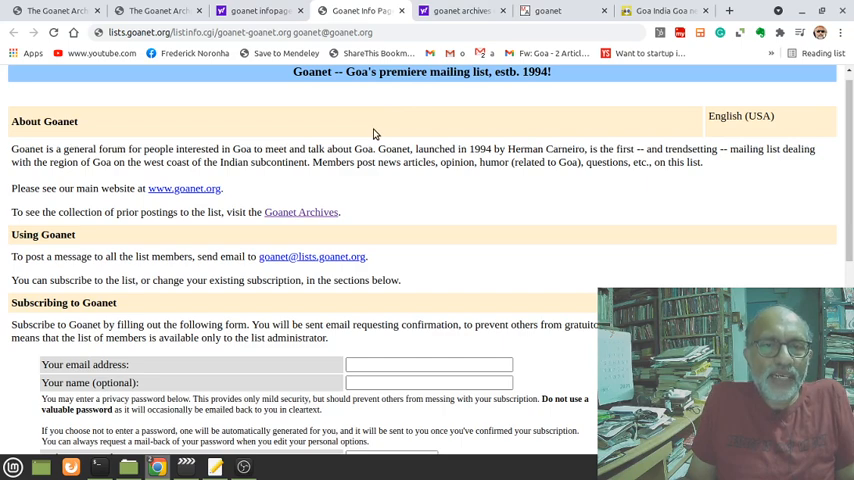
mouse_move(379, 97)
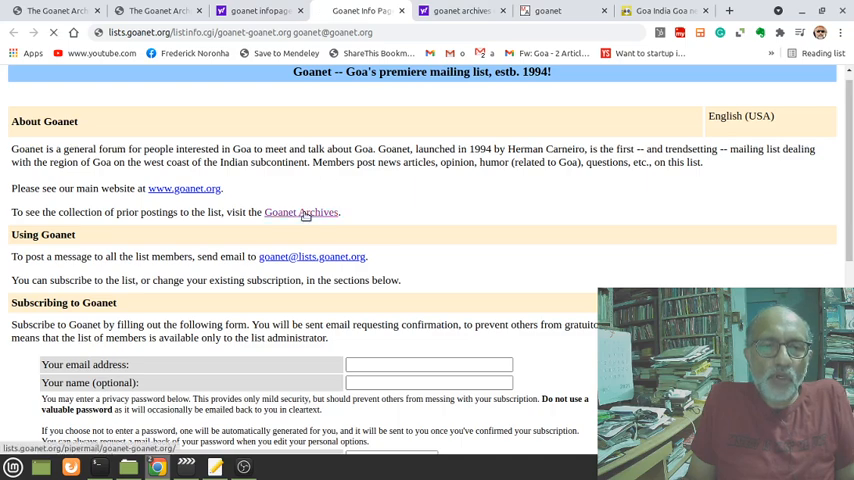
Step: Follow the 'Goanet Archives' link to the monthly archives index
left_click(300, 211)
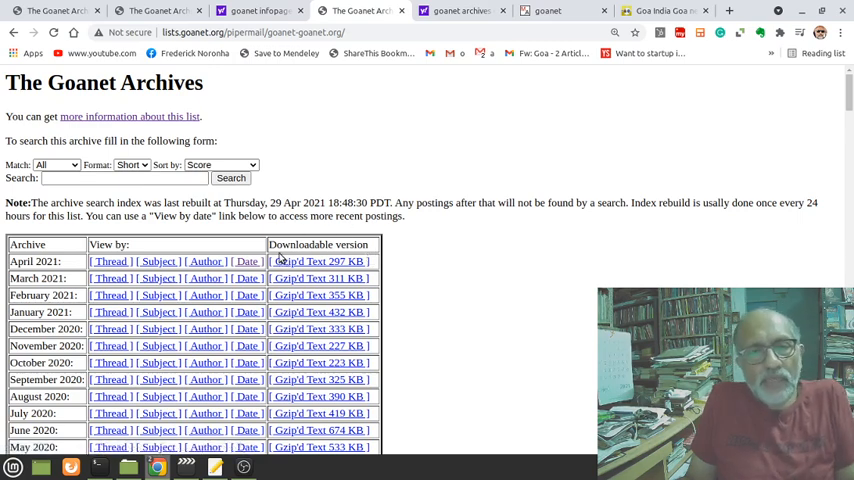
mouse_move(318, 283)
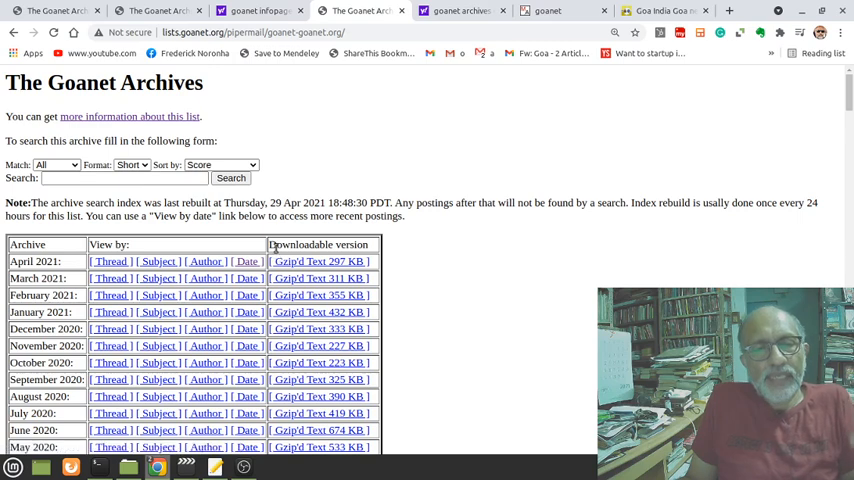
mouse_move(297, 257)
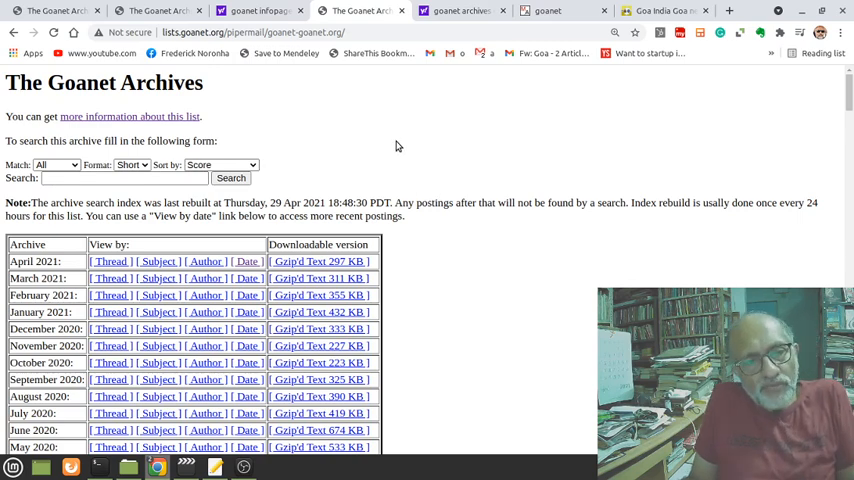
mouse_move(378, 158)
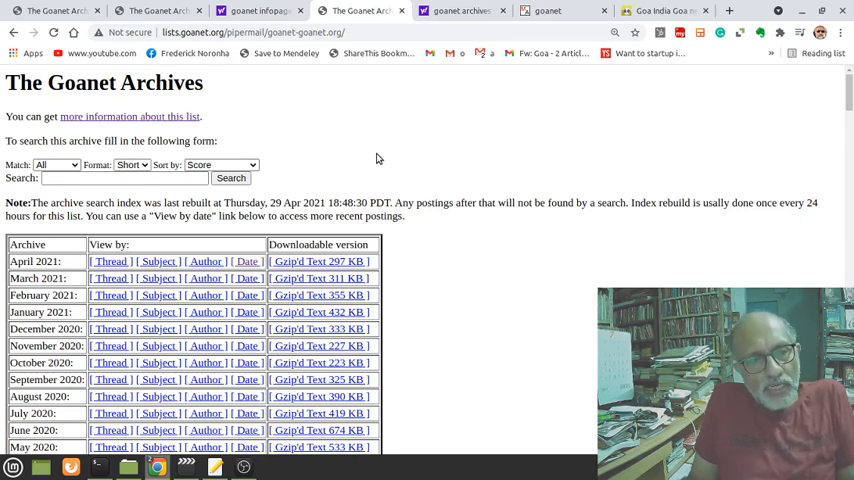
mouse_move(357, 160)
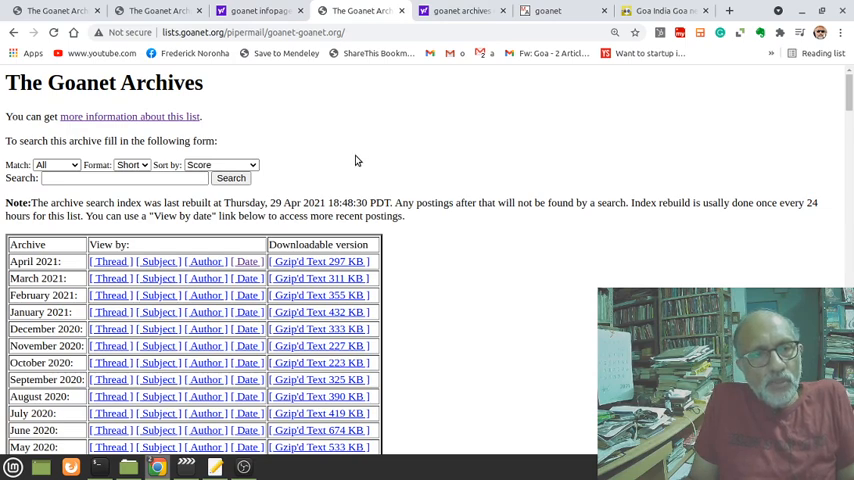
mouse_move(317, 150)
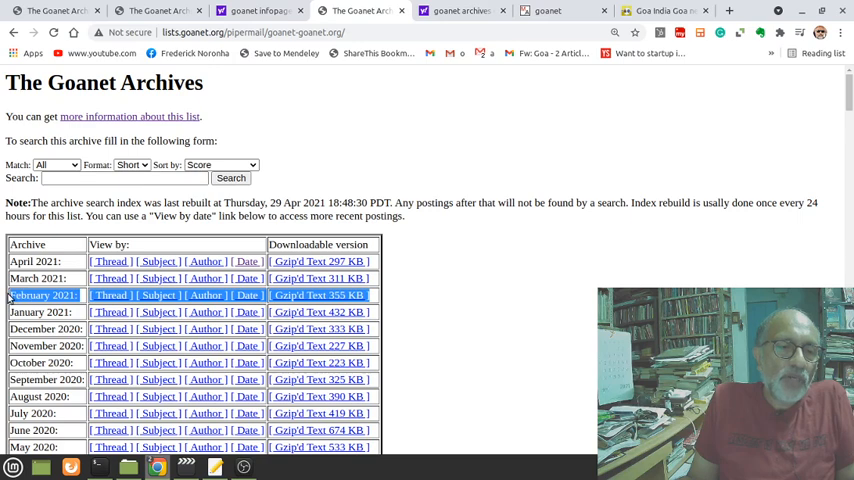
mouse_move(410, 283)
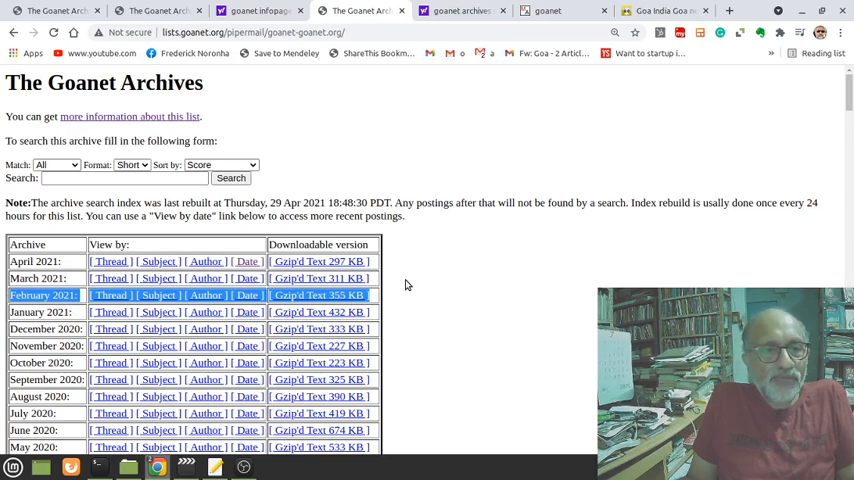
mouse_move(528, 281)
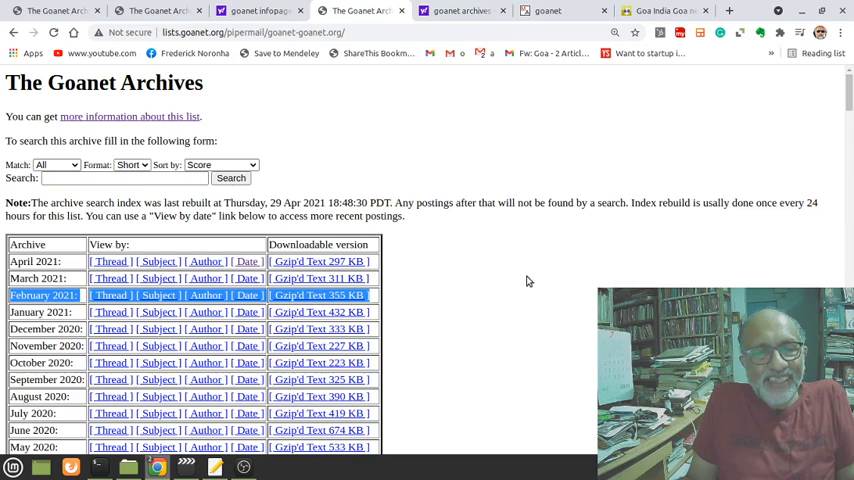
mouse_move(246, 261)
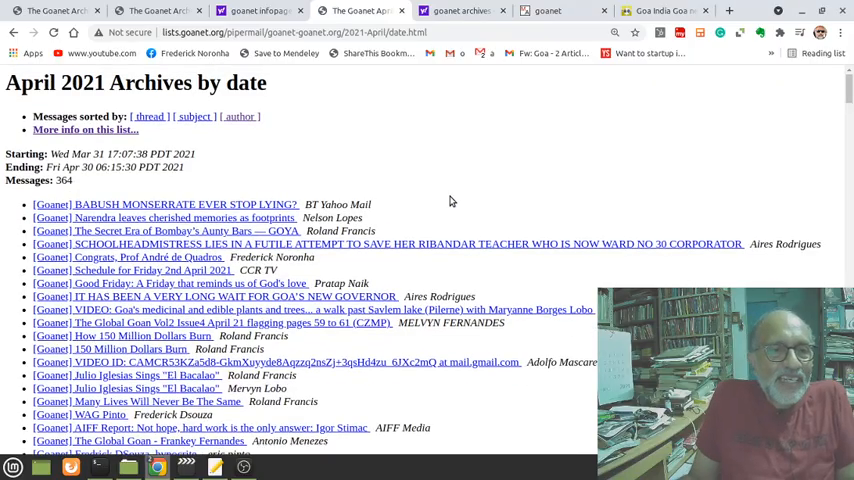
scroll("down", 3)
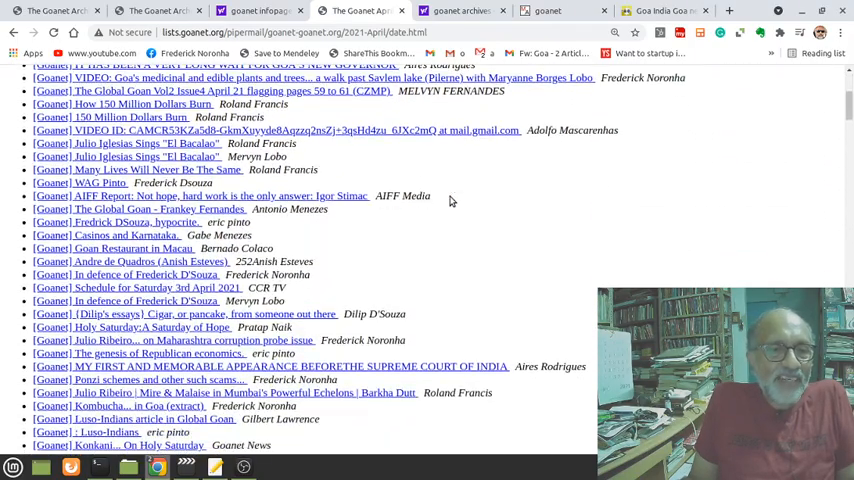
scroll("down", 3)
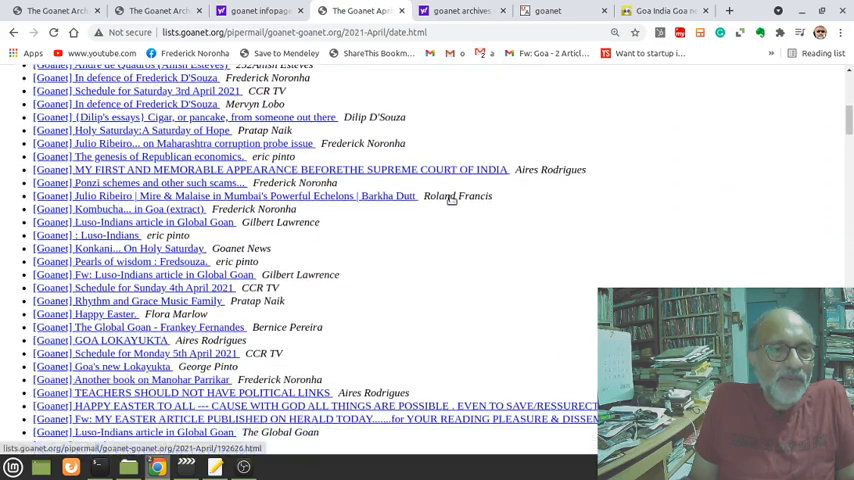
scroll("down", 3)
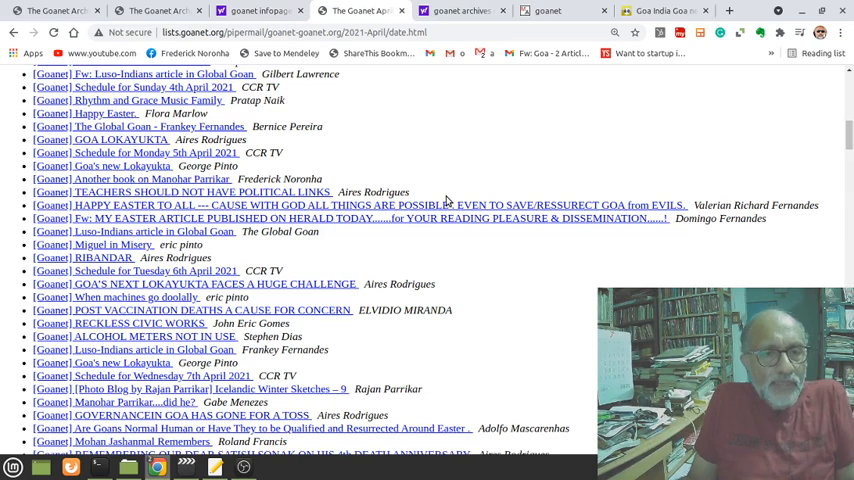
mouse_move(443, 200)
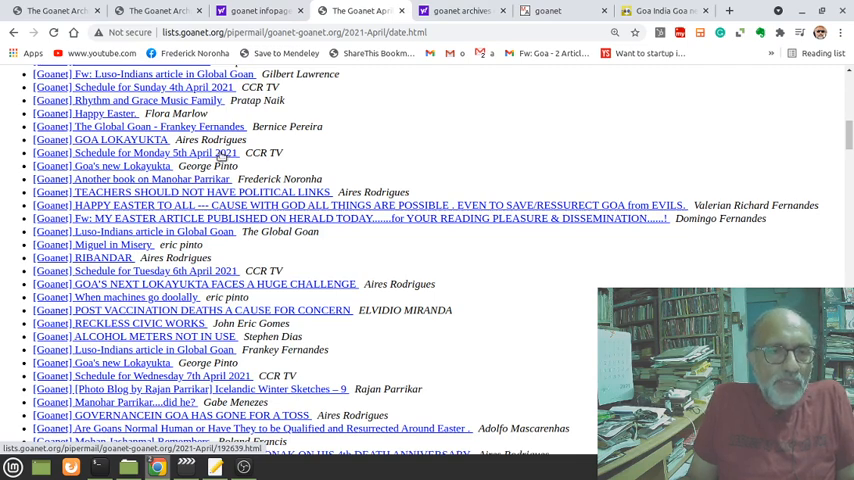
left_click(139, 152)
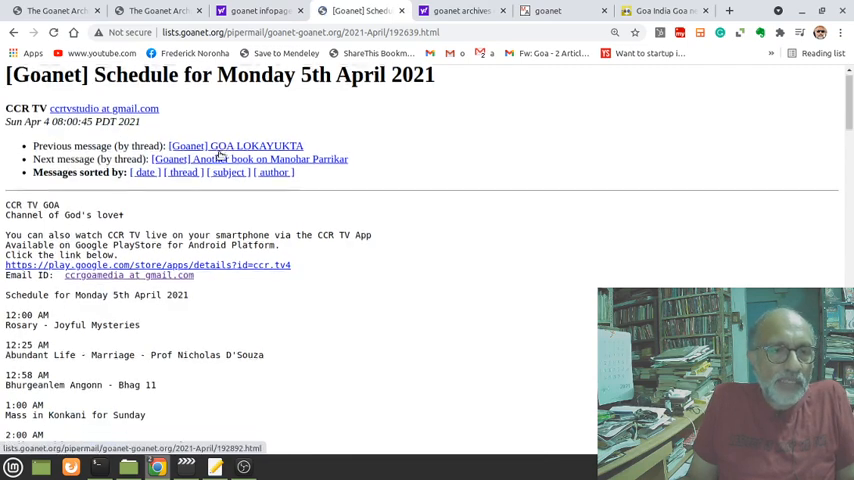
scroll("down", 3)
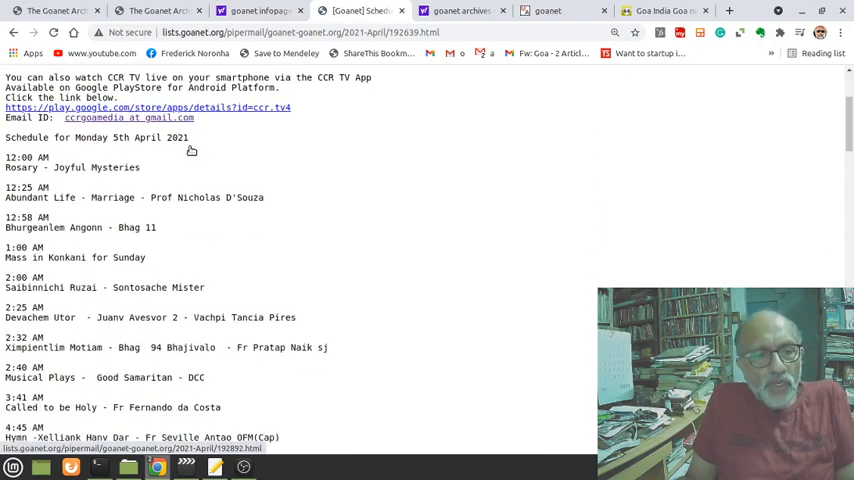
scroll("down", 3)
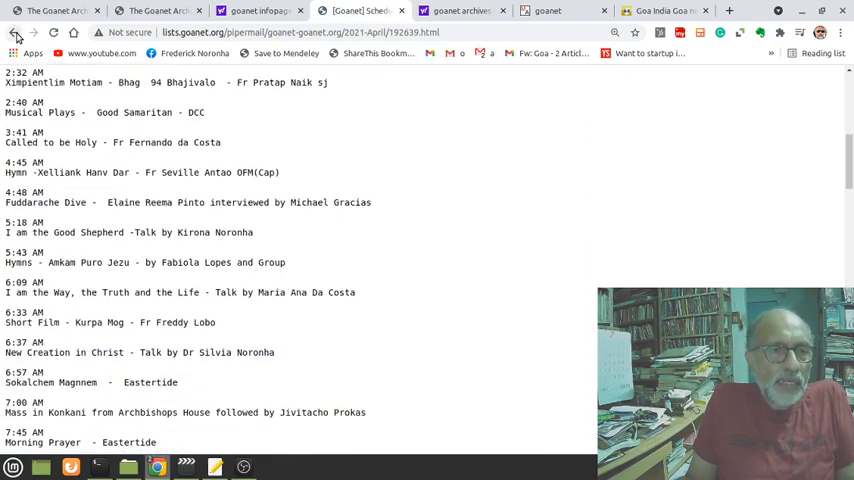
left_click(15, 32)
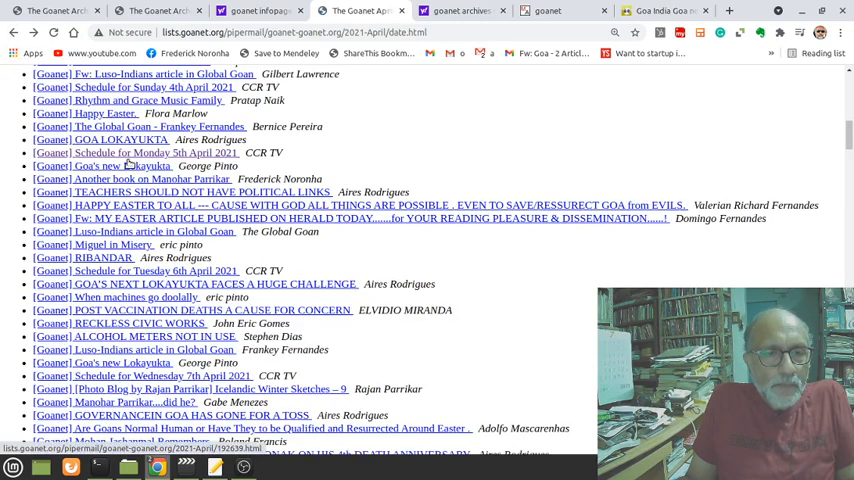
scroll("down", 3)
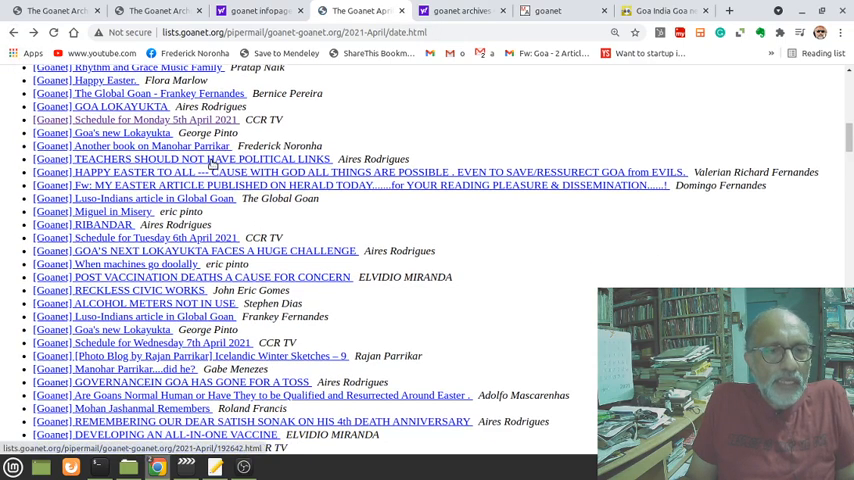
mouse_move(208, 166)
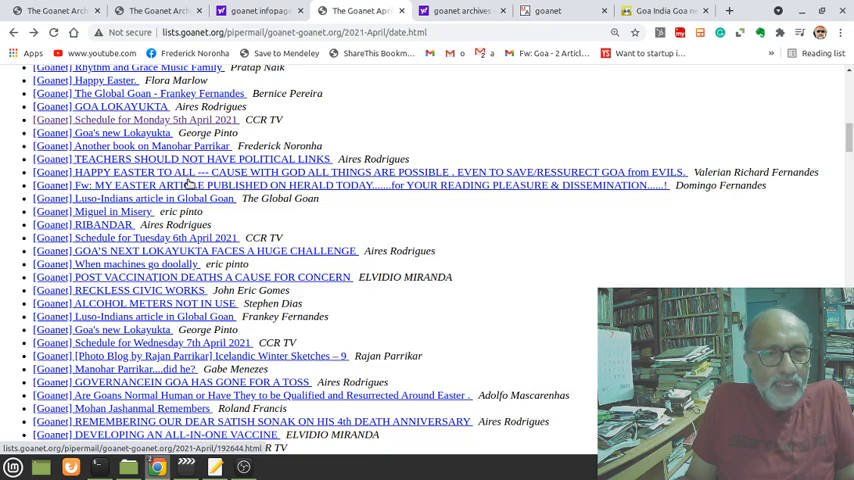
scroll("down", 3)
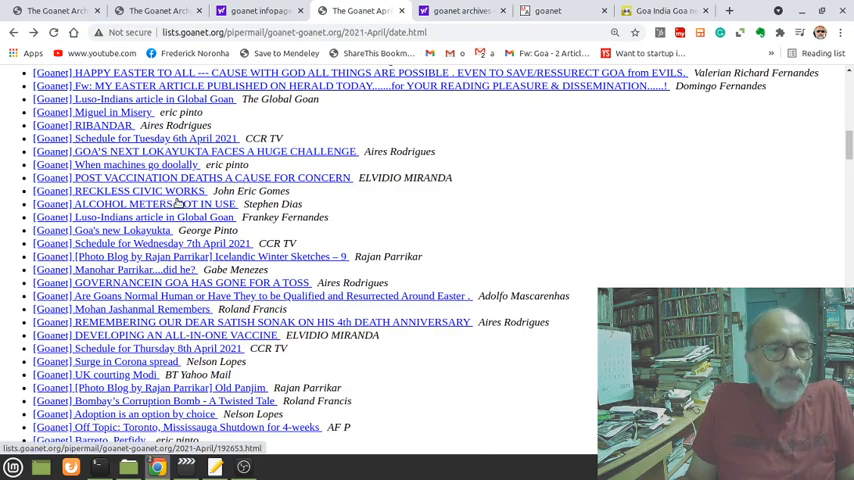
scroll("down", 3)
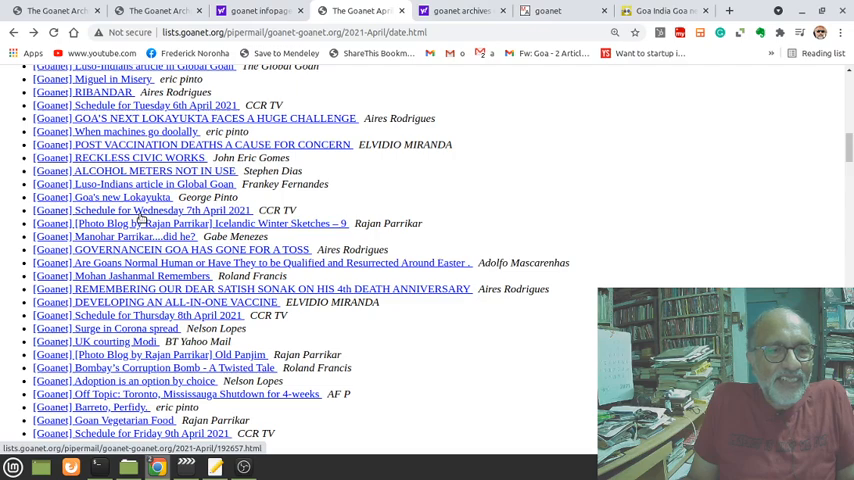
scroll("down", 3)
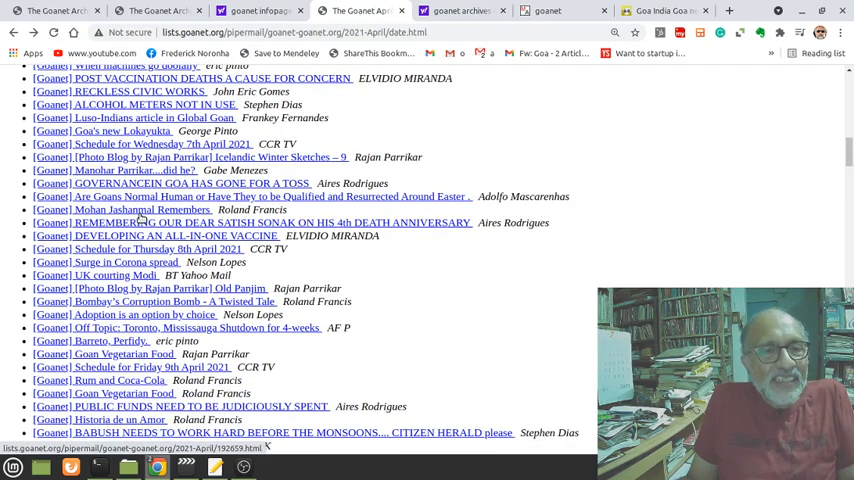
scroll("down", 3)
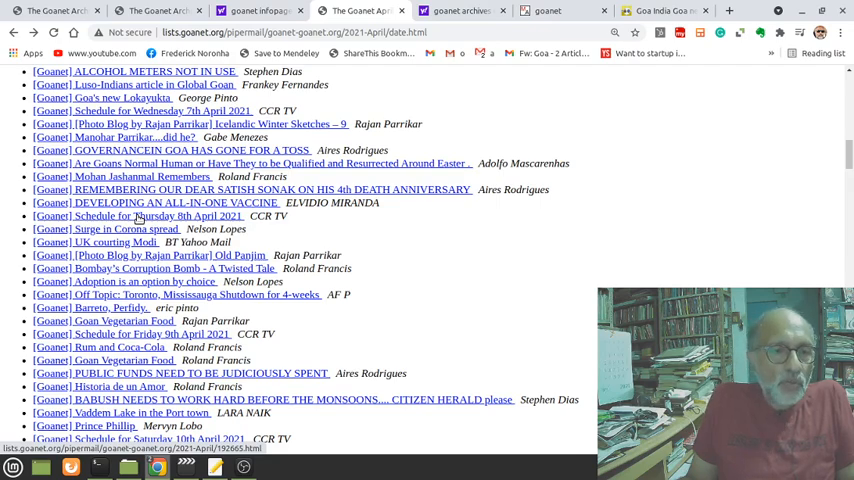
scroll("down", 3)
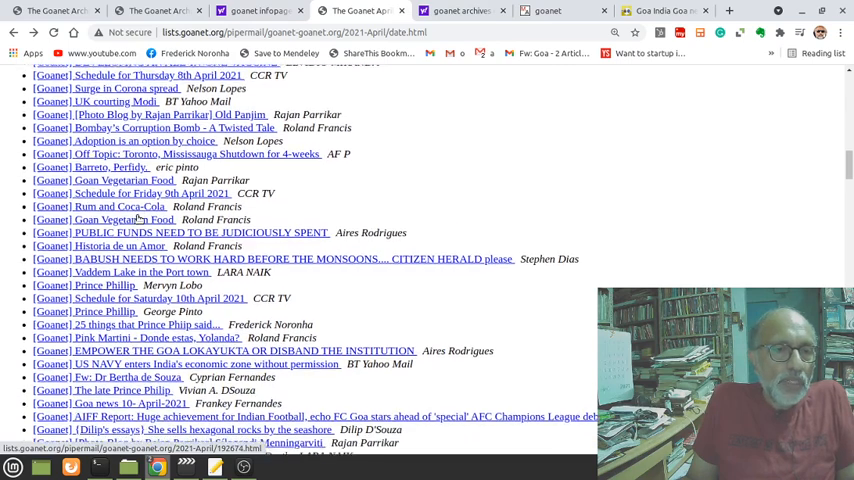
scroll("down", 3)
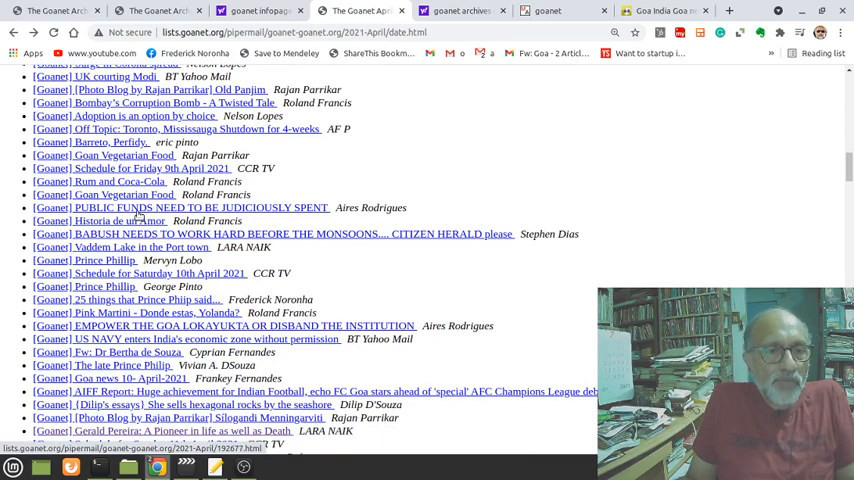
scroll("down", 3)
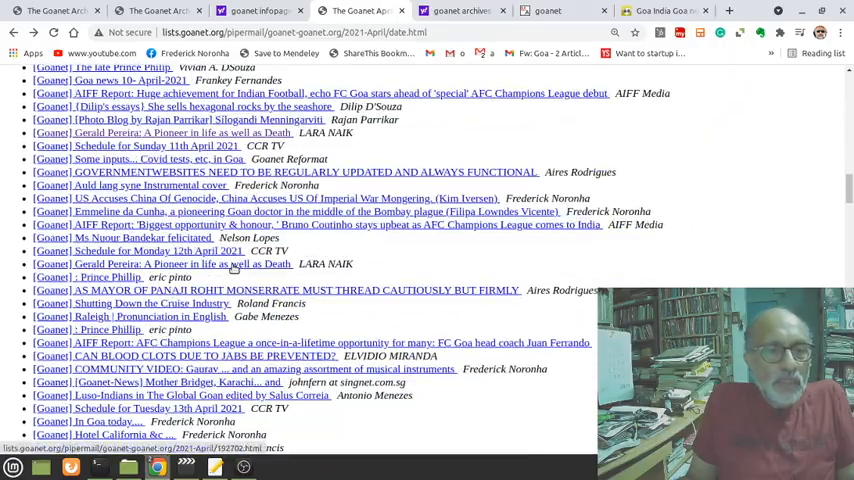
scroll("down", 3)
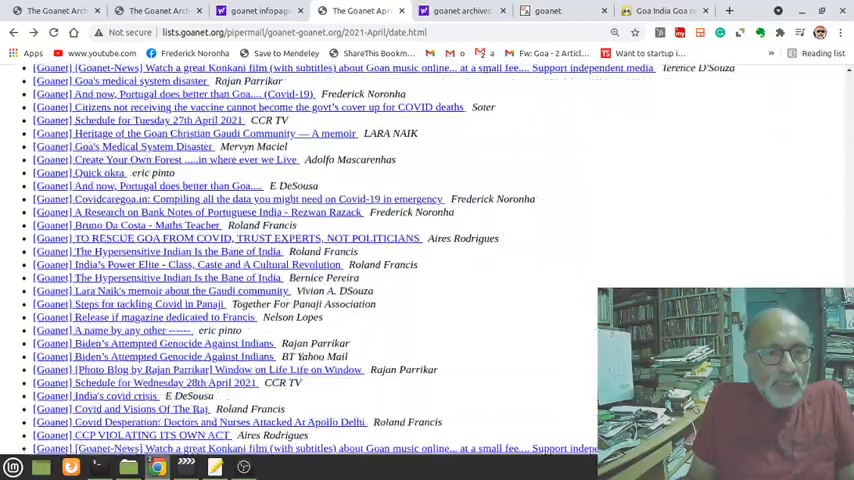
scroll("down", 3)
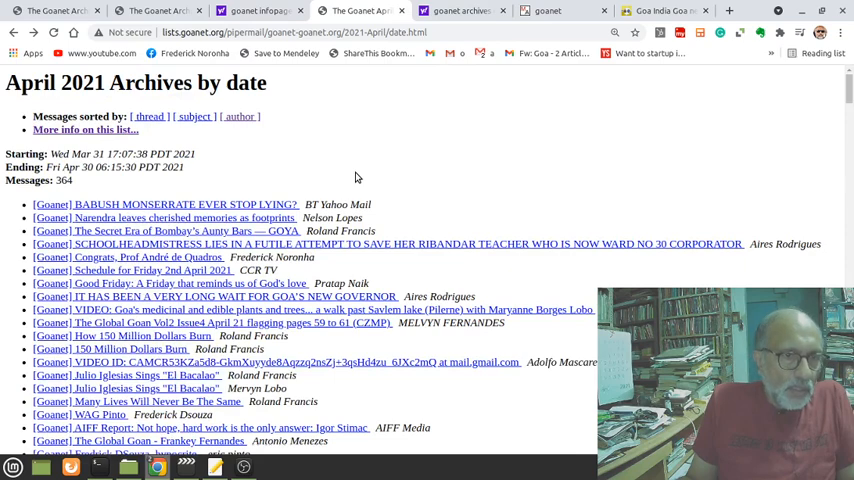
mouse_move(141, 184)
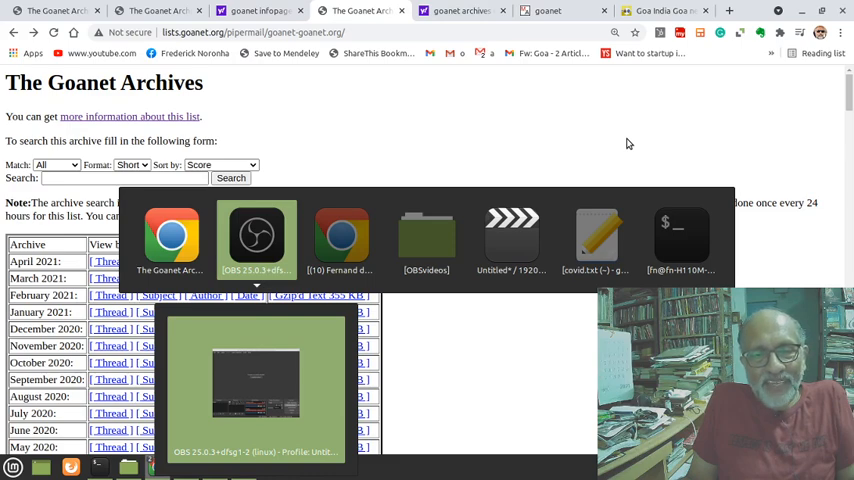
Step: Bring the OBS Studio recording window to the front
left_click(257, 238)
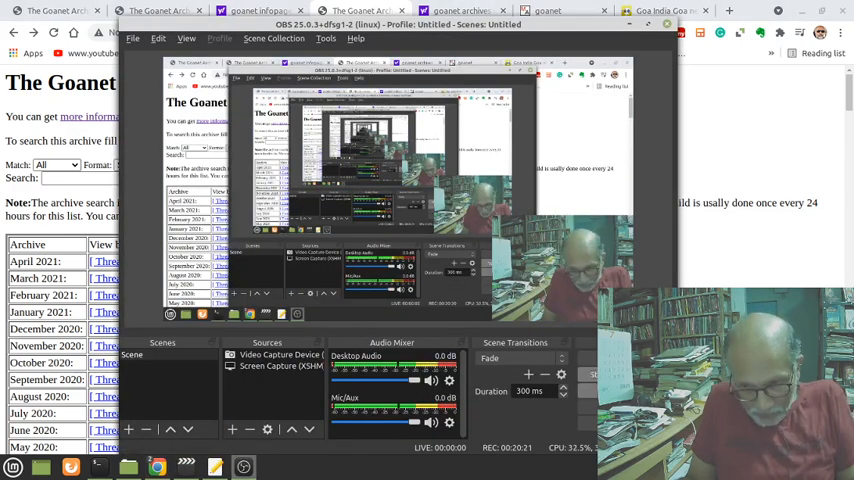